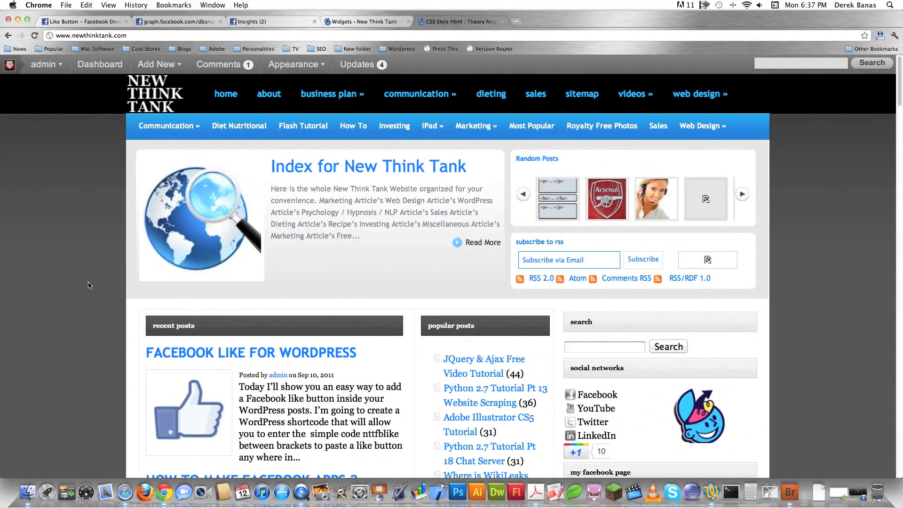
- View the Facebook Like for WordPress post, reviewing its Like buttons and shortcode code
scroll("down", 3)
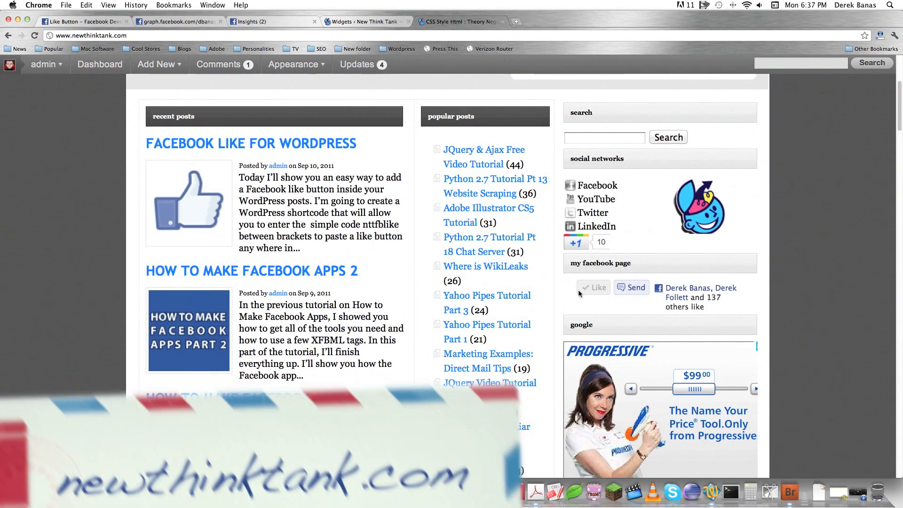
left_click(251, 143)
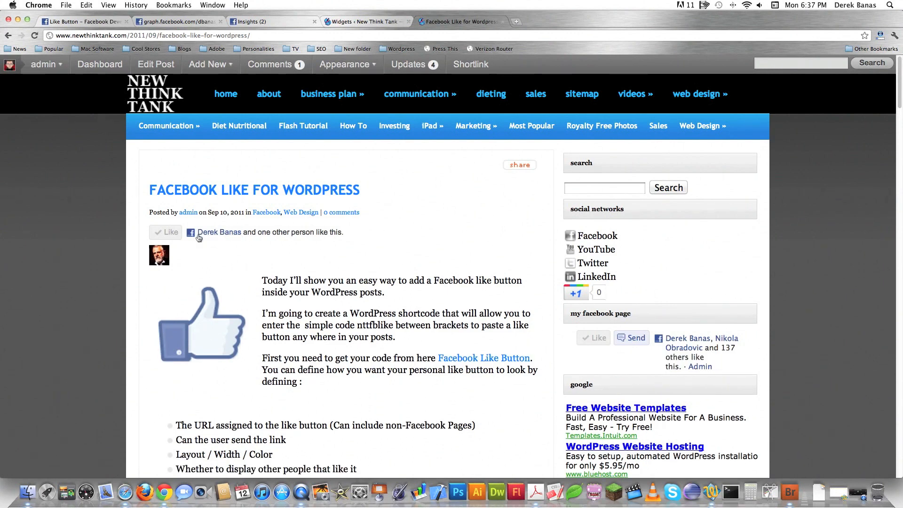
scroll("down", 3)
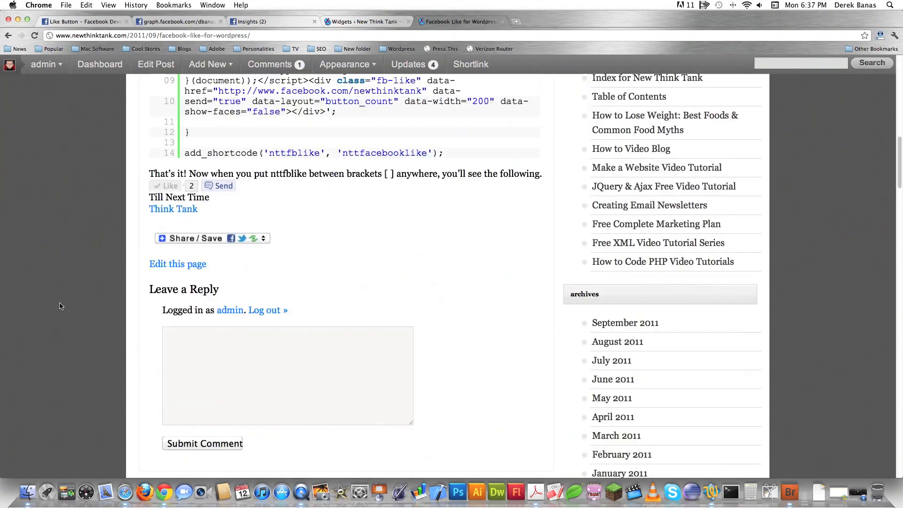
mouse_move(277, 218)
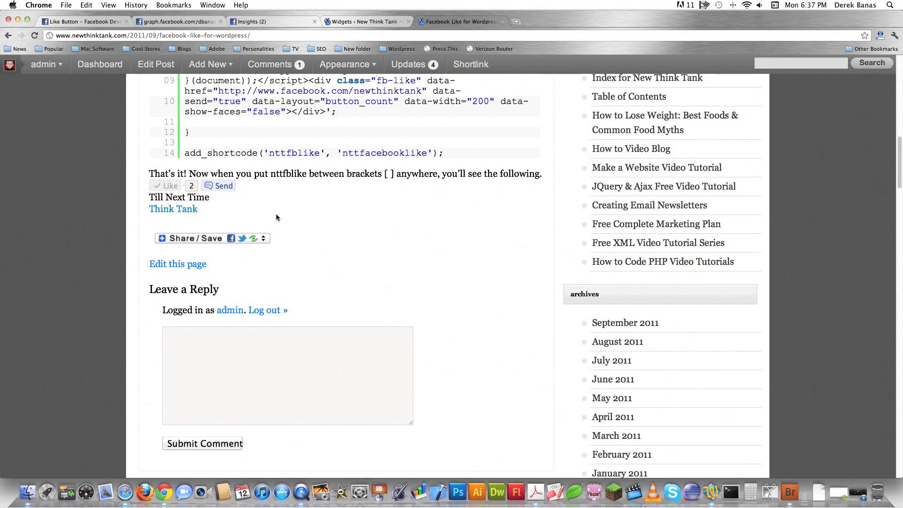
mouse_move(334, 216)
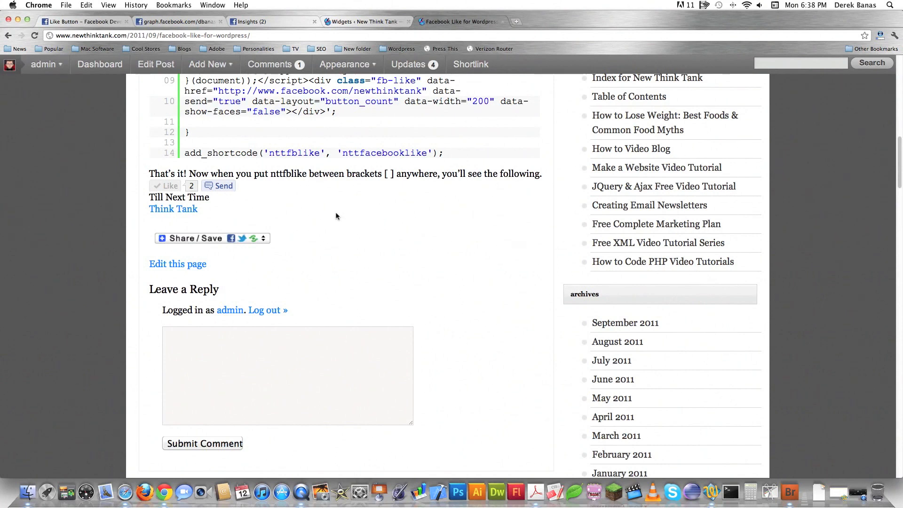
scroll("up", 3)
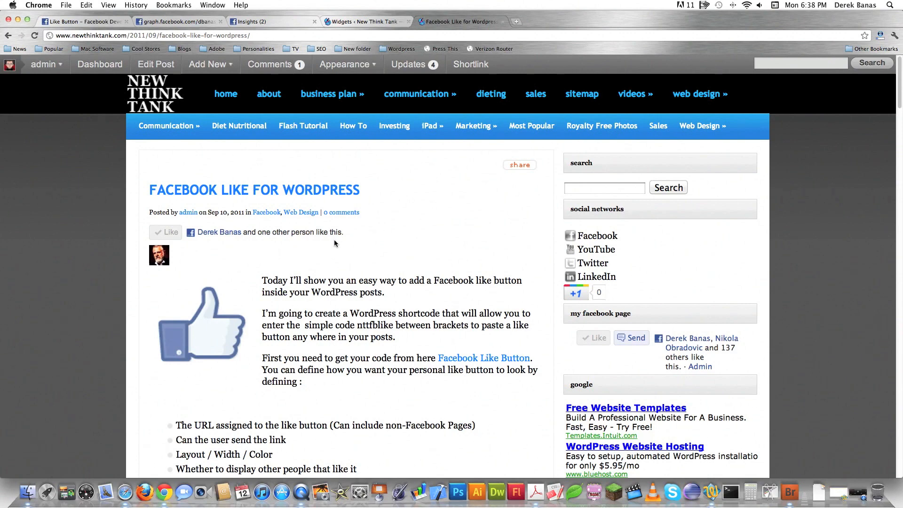
mouse_move(90, 225)
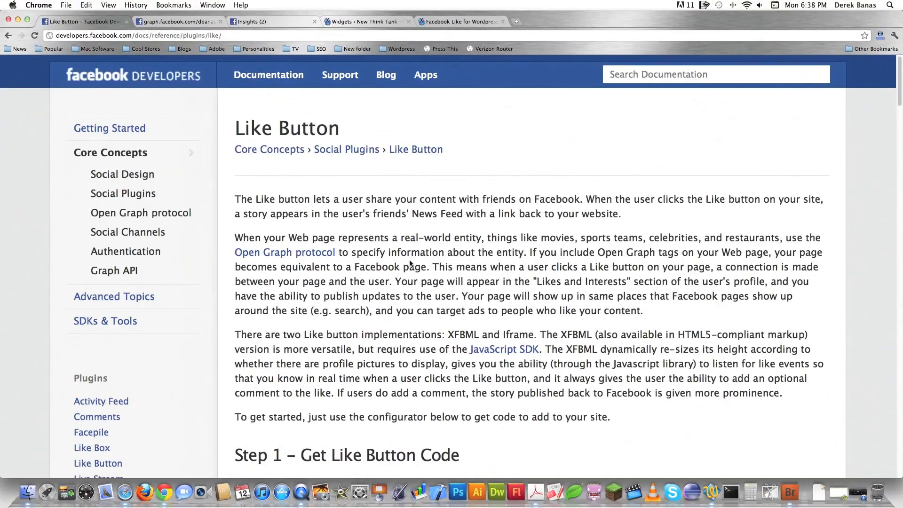
- Enter facebook.com/newthinktank as the URL to Like in the Like Button configurator
scroll("down", 3)
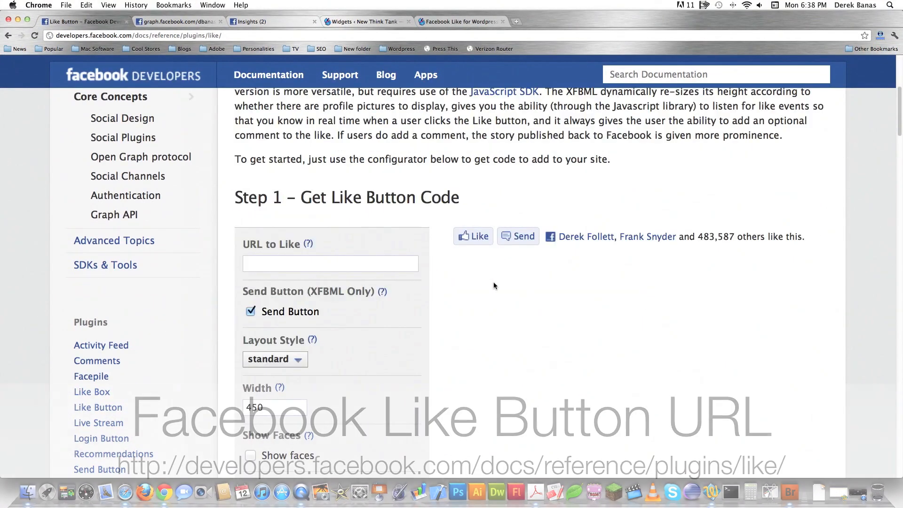
scroll("down", 3)
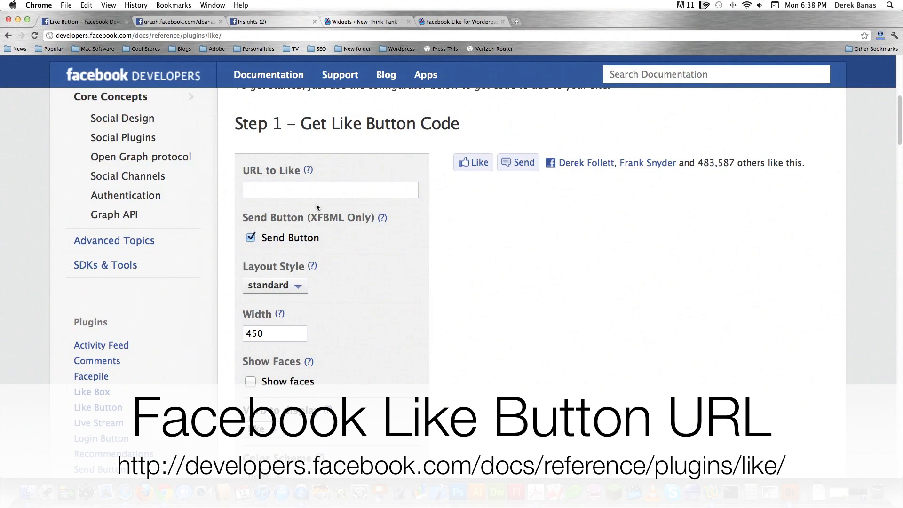
type("facebook.com")
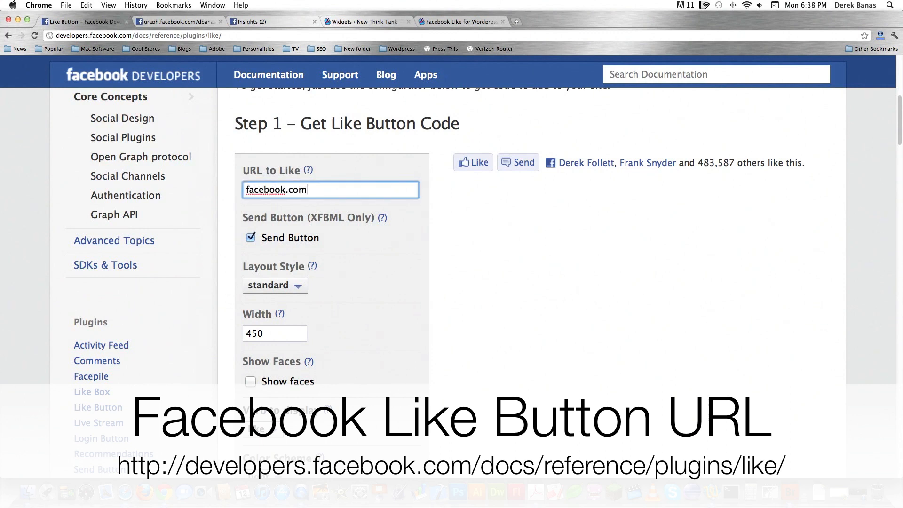
type("/newthinktan")
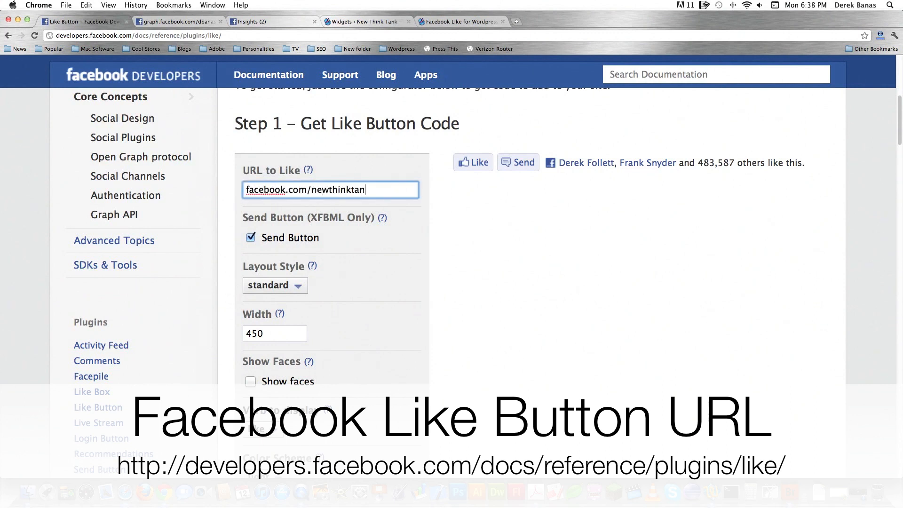
type("k")
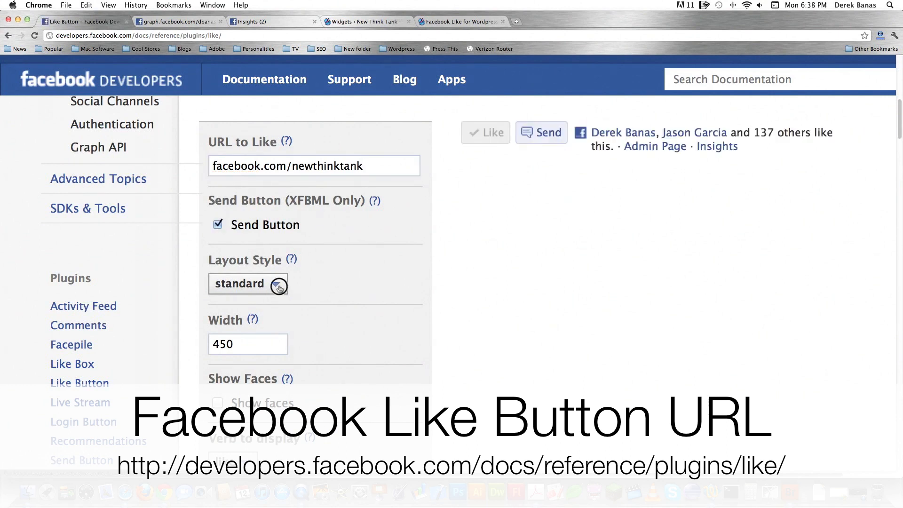
- Set button_count layout, width 250 and light colour scheme, then generate the code
left_click(278, 283)
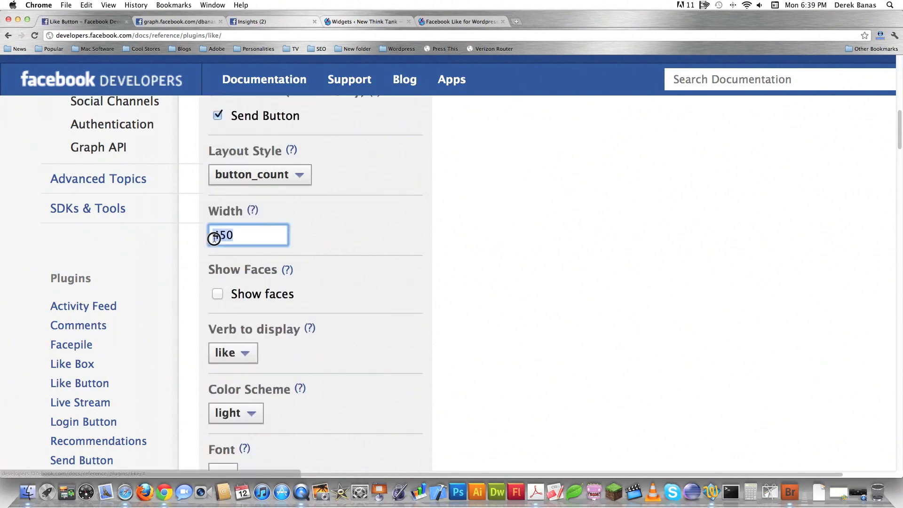
type("250")
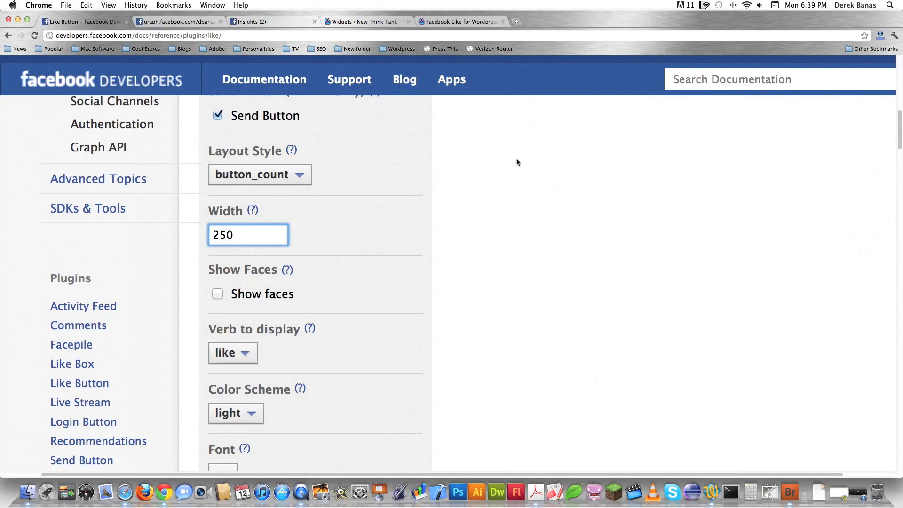
left_click(236, 412)
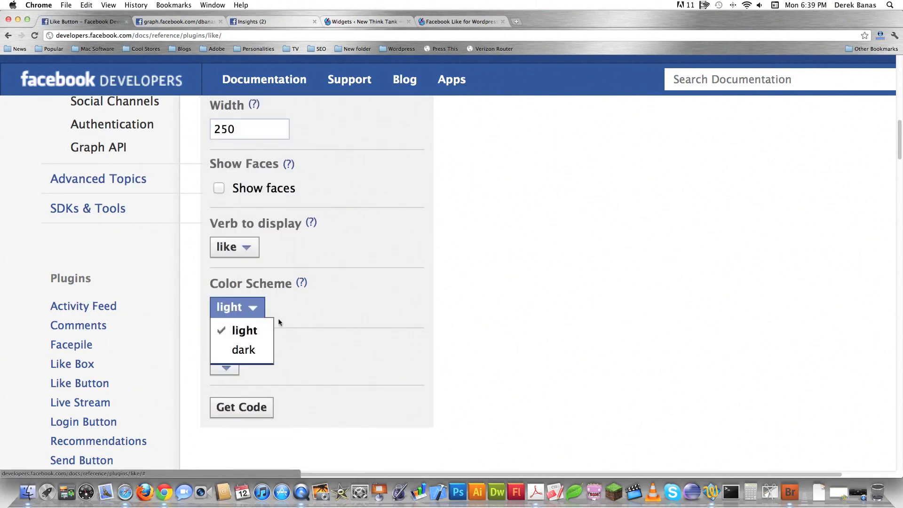
left_click(245, 331)
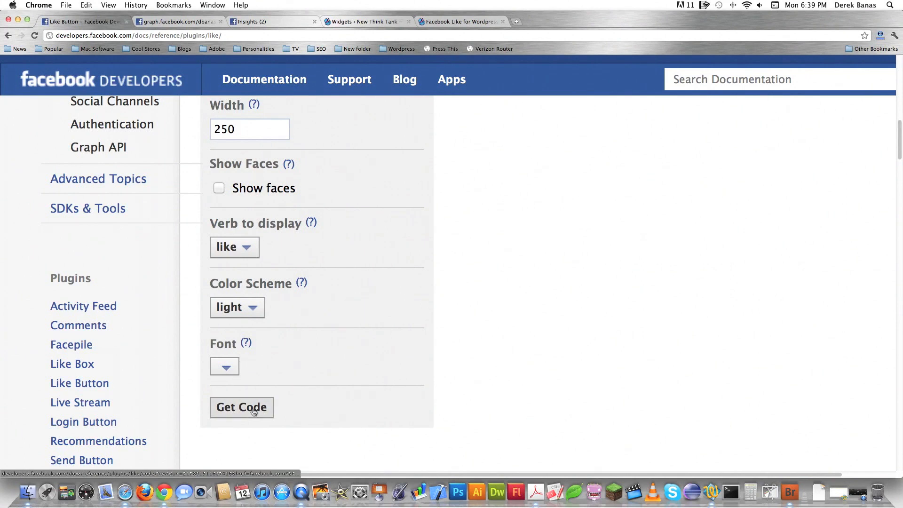
left_click(241, 408)
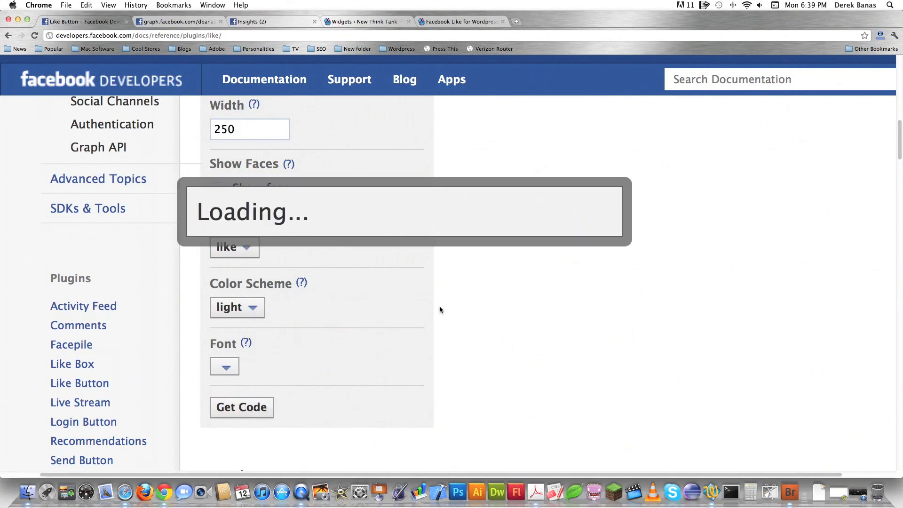
left_click(242, 407)
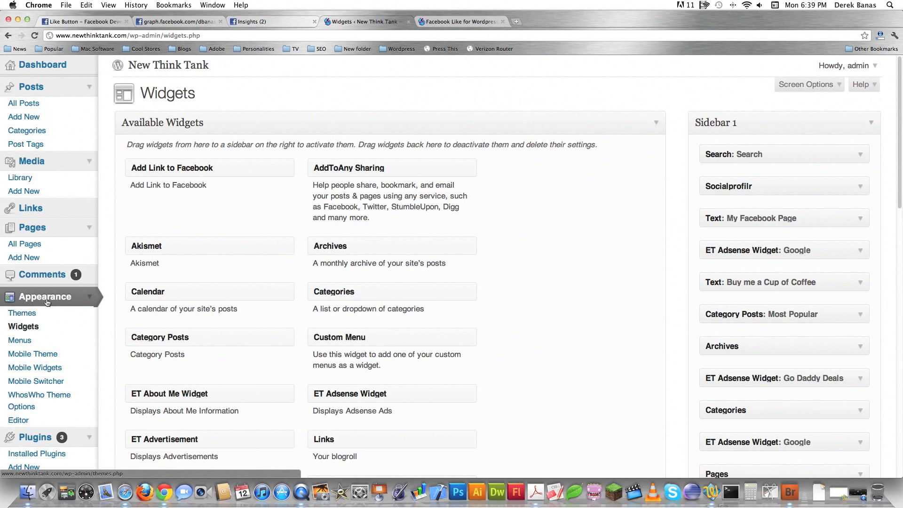
mouse_move(396, 273)
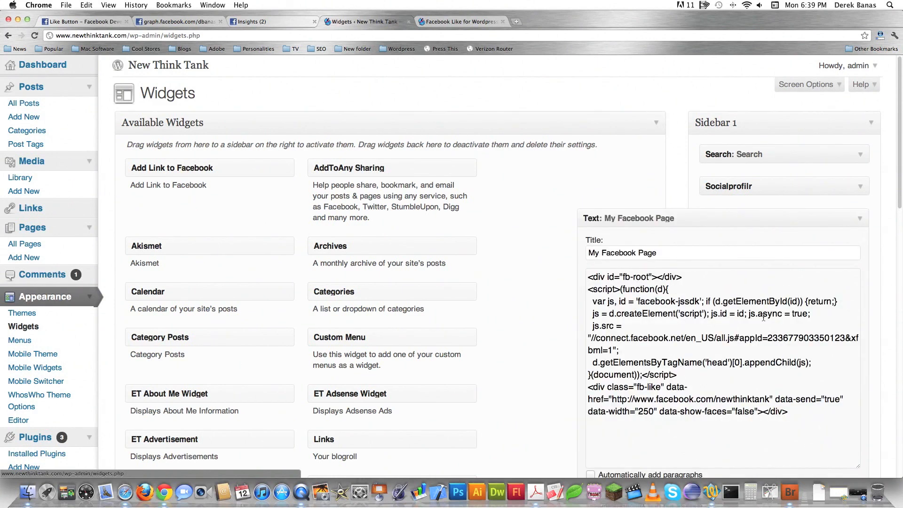
- Review the My Facebook Page text widget's Like code on the Widgets admin page
scroll("down", 3)
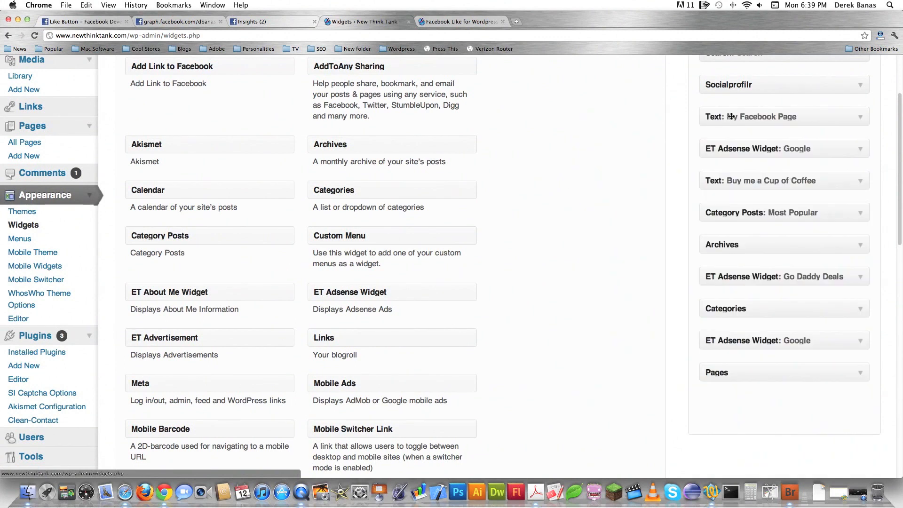
scroll("up", 3)
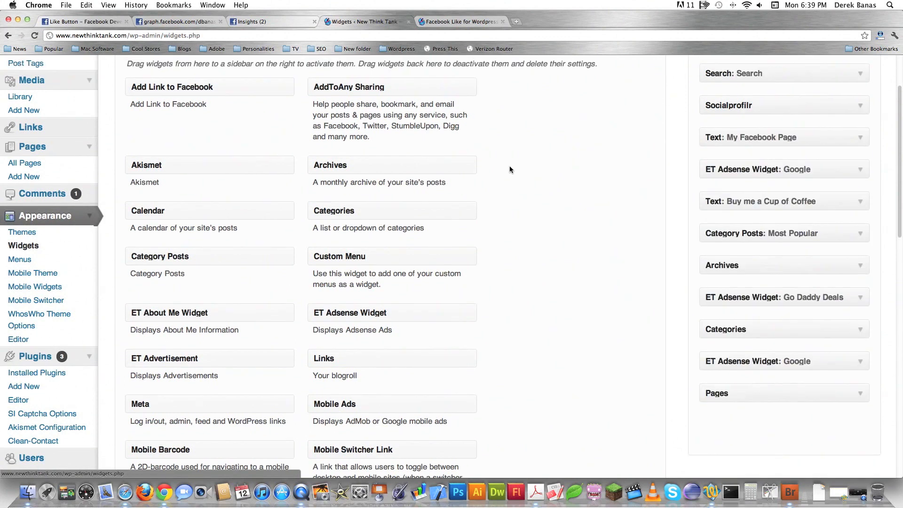
scroll("up", 3)
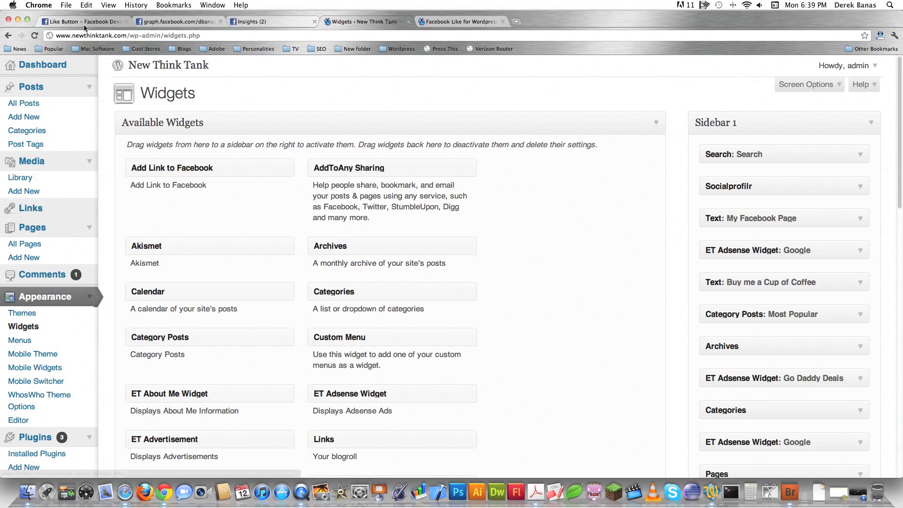
- Bring the post's nttfacebooklike code into view and focus a blank TextWrangler document
left_click(459, 22)
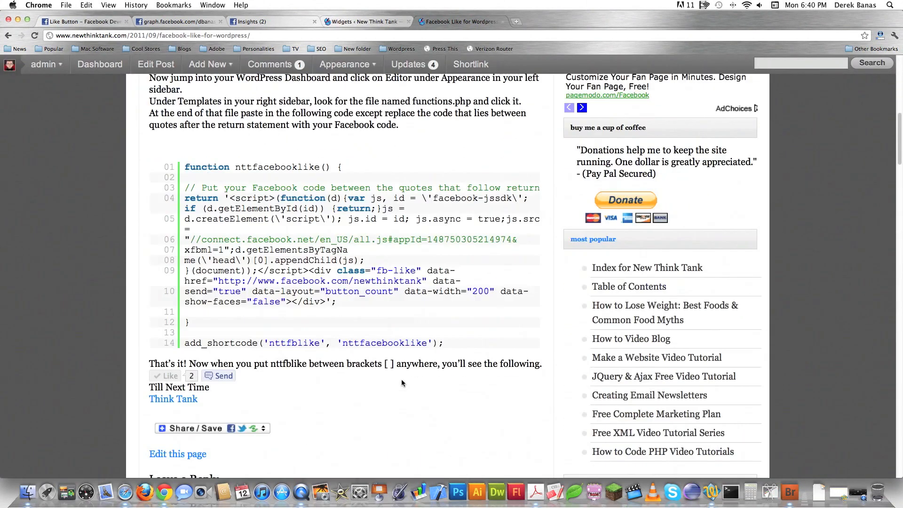
scroll("down", 3)
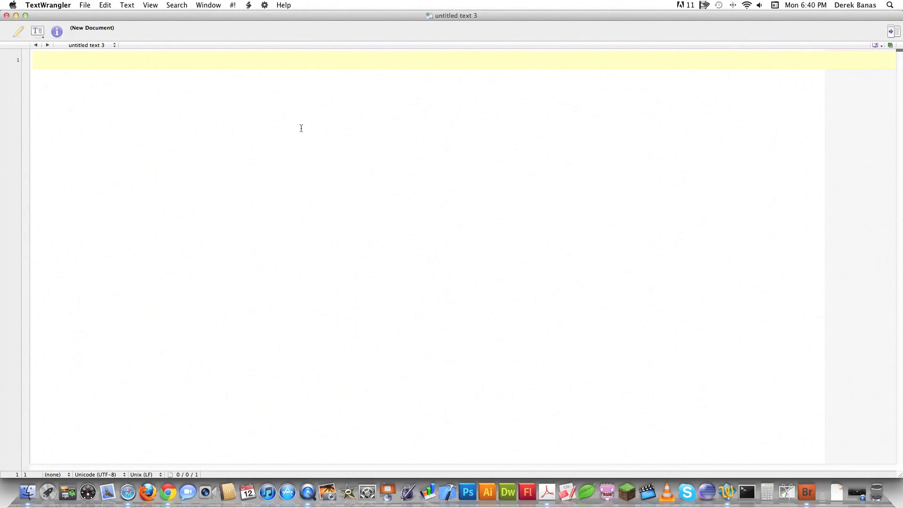
mouse_move(191, 389)
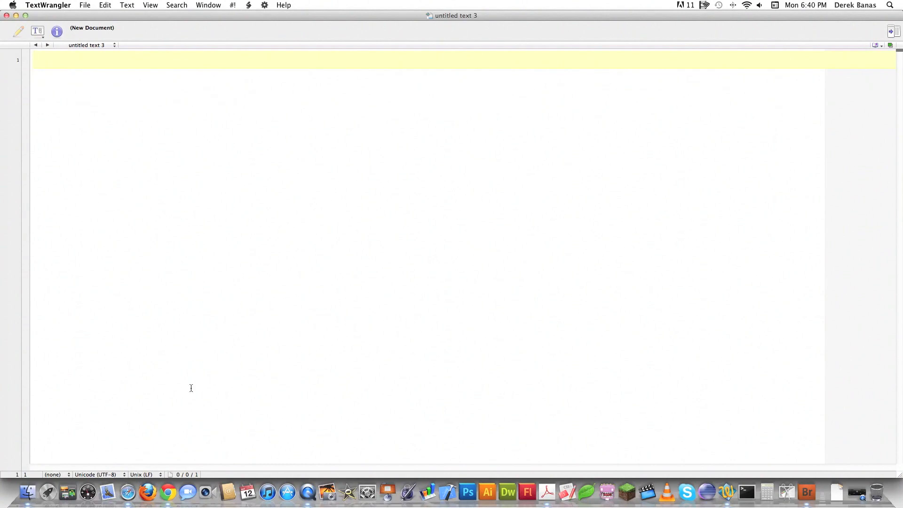
left_click(168, 492)
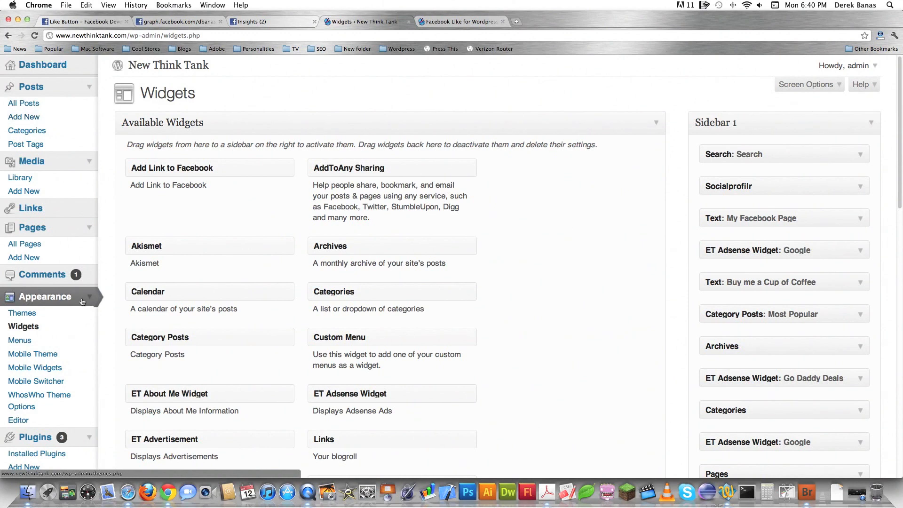
mouse_move(29, 437)
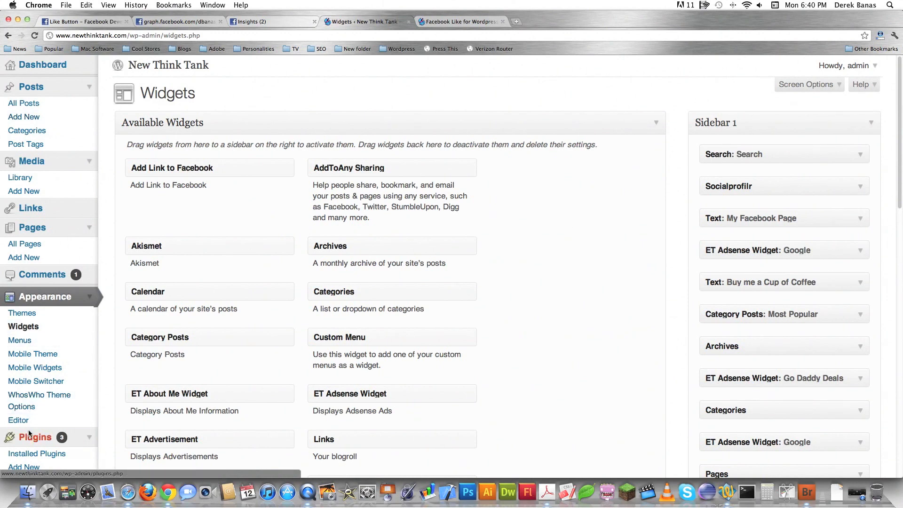
- Load the WhosWho theme's functions.php in the theme editor at the Facebook Like function
left_click(18, 420)
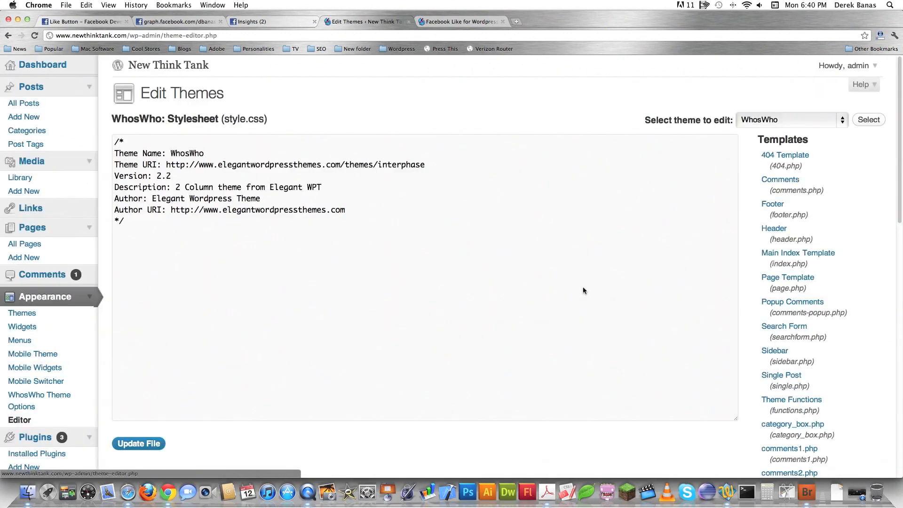
scroll("down", 3)
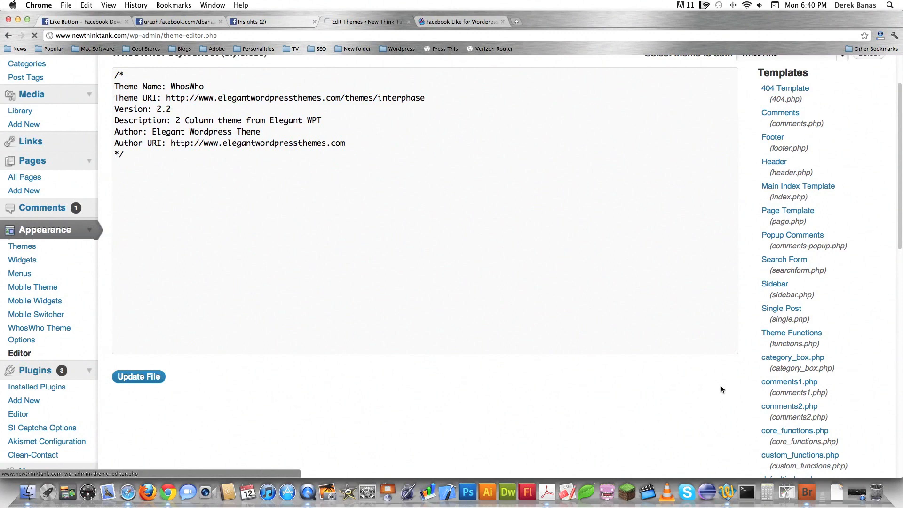
left_click(791, 332)
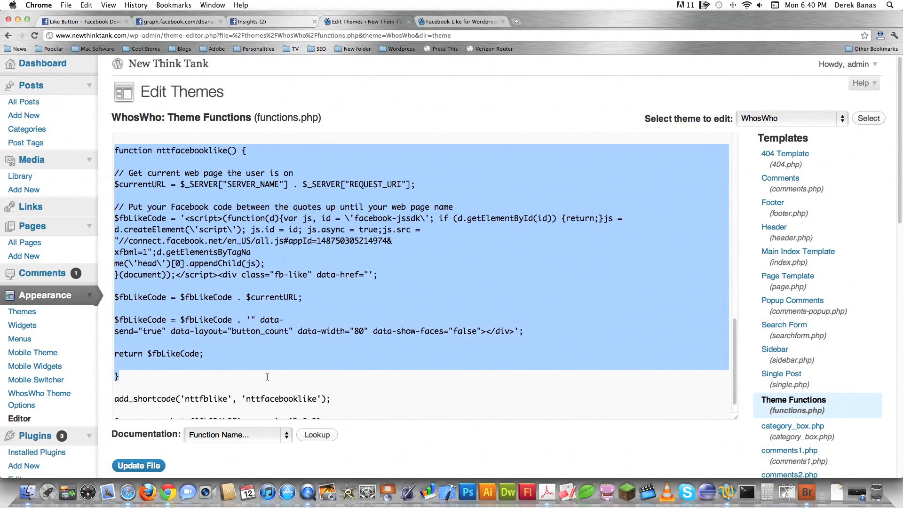
scroll("down", 3)
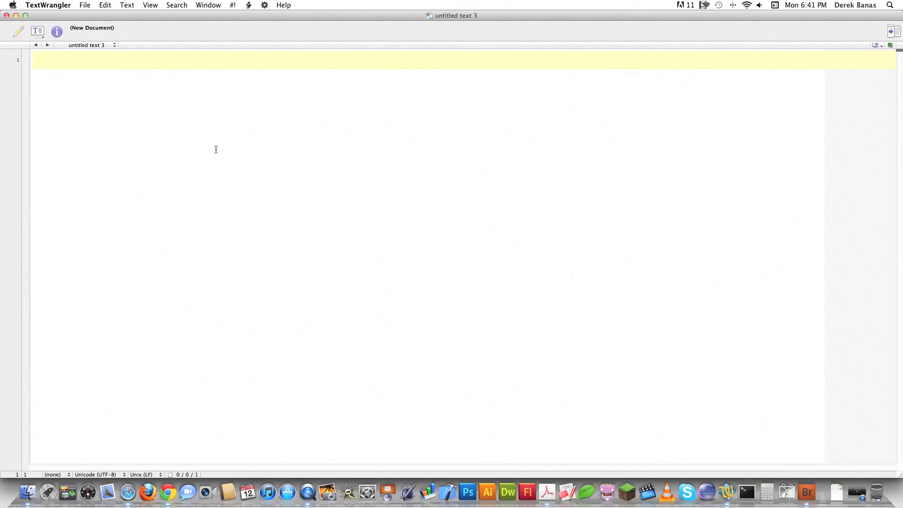
- Write the function nttfacebooklike() { header and start its body
type("function")
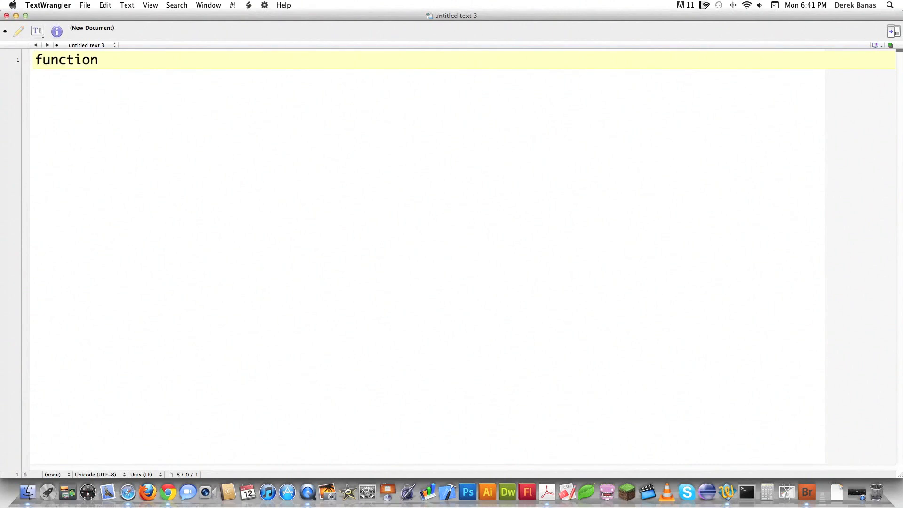
type("ntt")
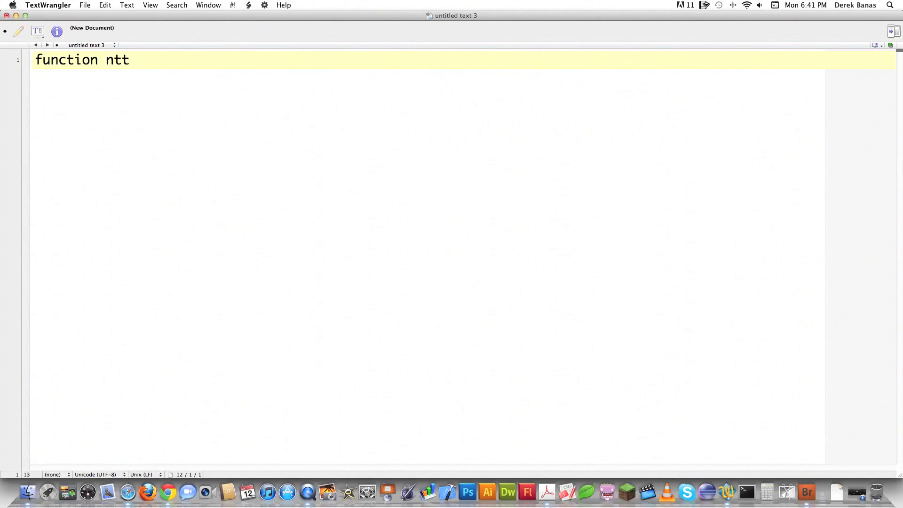
type("faceb")
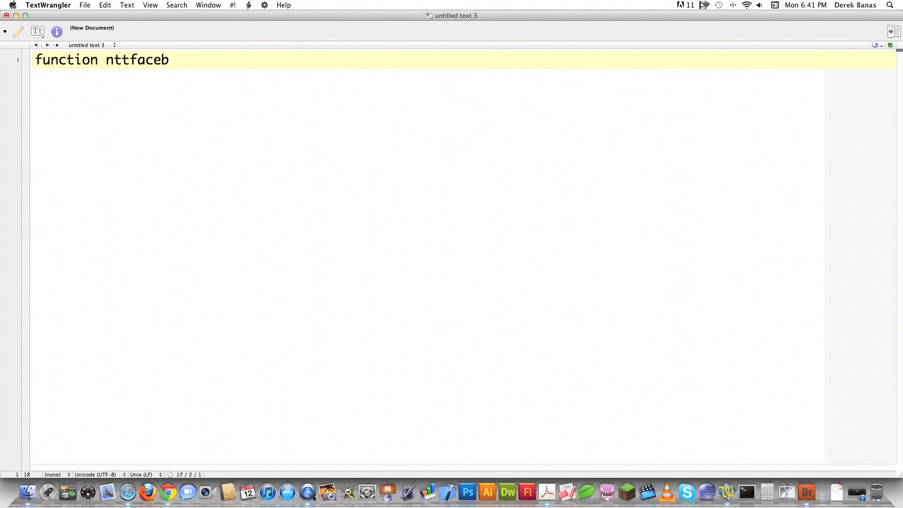
type("ooklike() {")
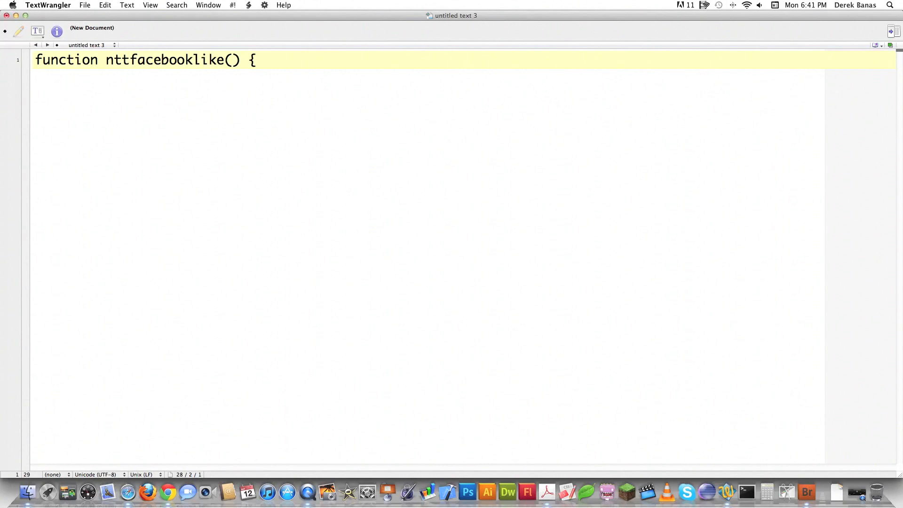
key("Return")
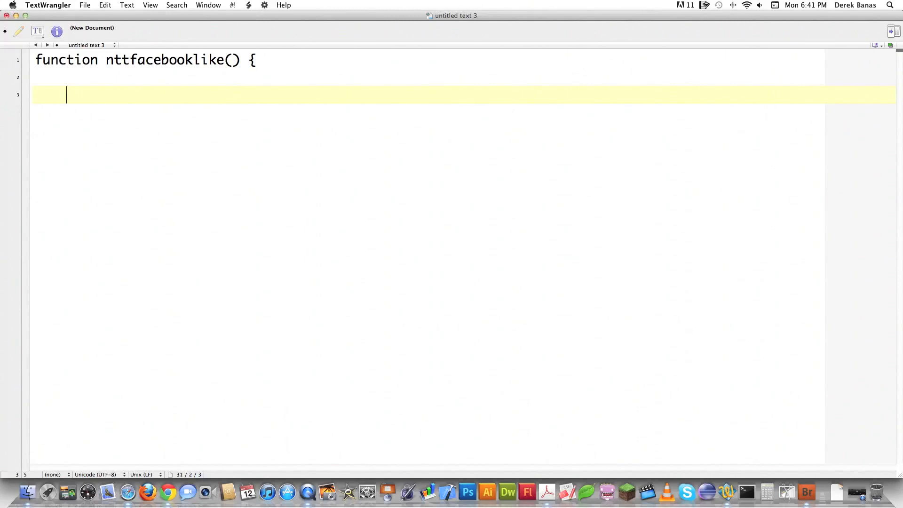
- Write $currentURL = $_SERVER["SERVER_NAME"] . $_SERVER["REQUEST_URI"];
type("$current")
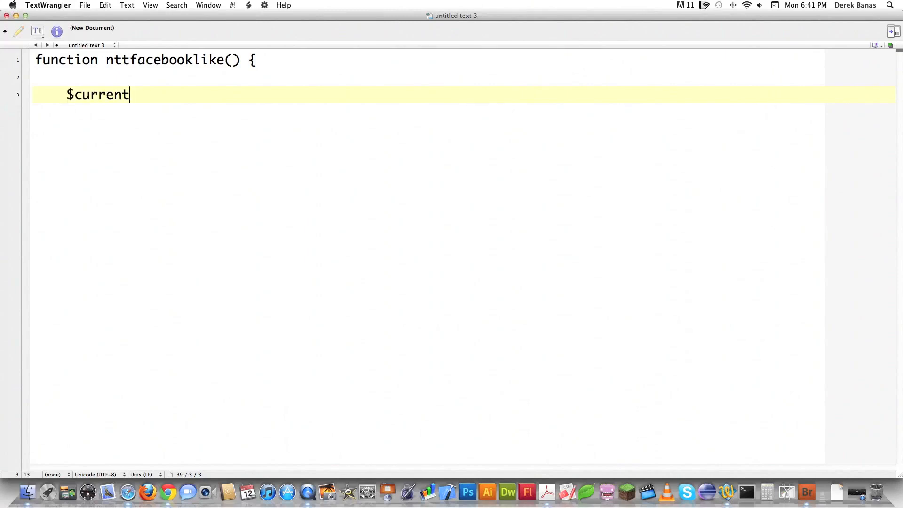
type("URL =")
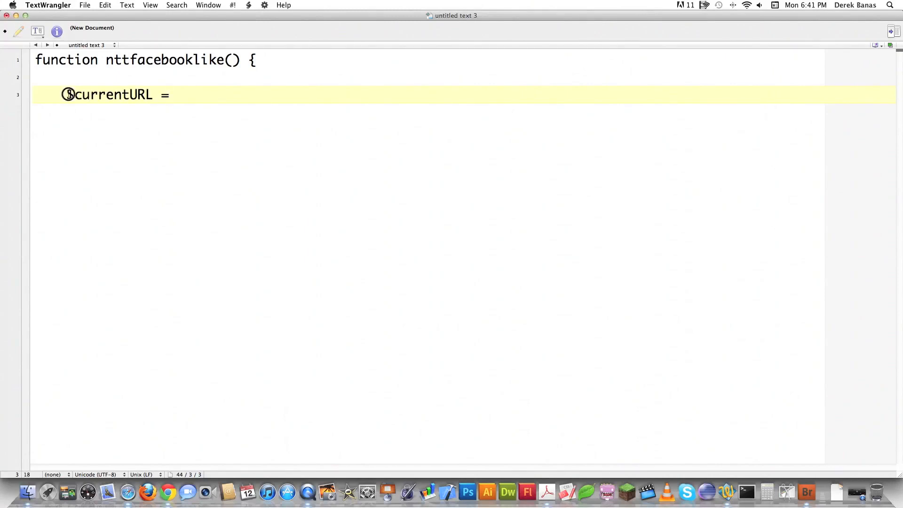
type("$_")
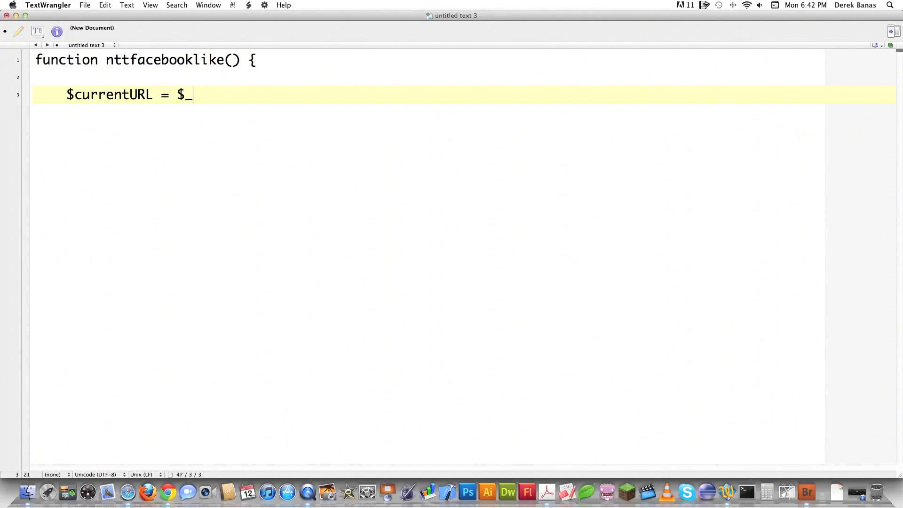
type("SERVER")
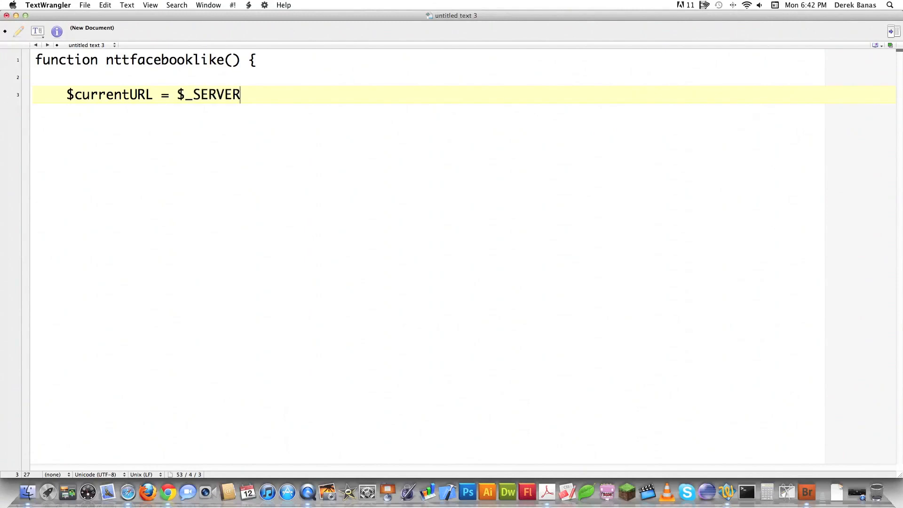
type("[\"SERVER_")
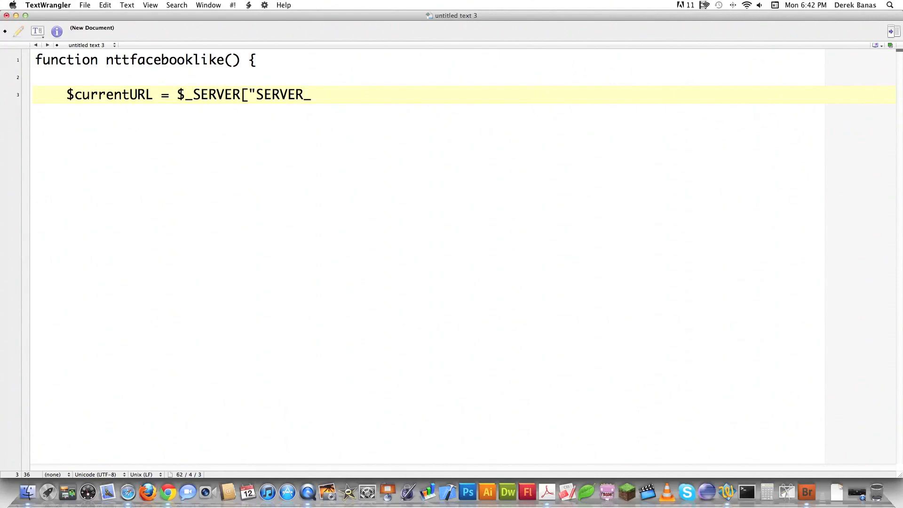
type("NAME\"]")
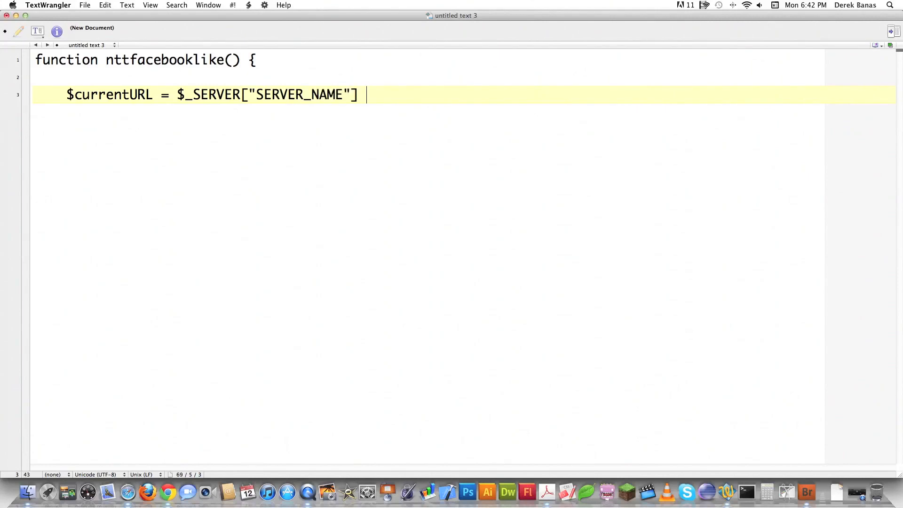
type(". $_SERVER[\"RE")
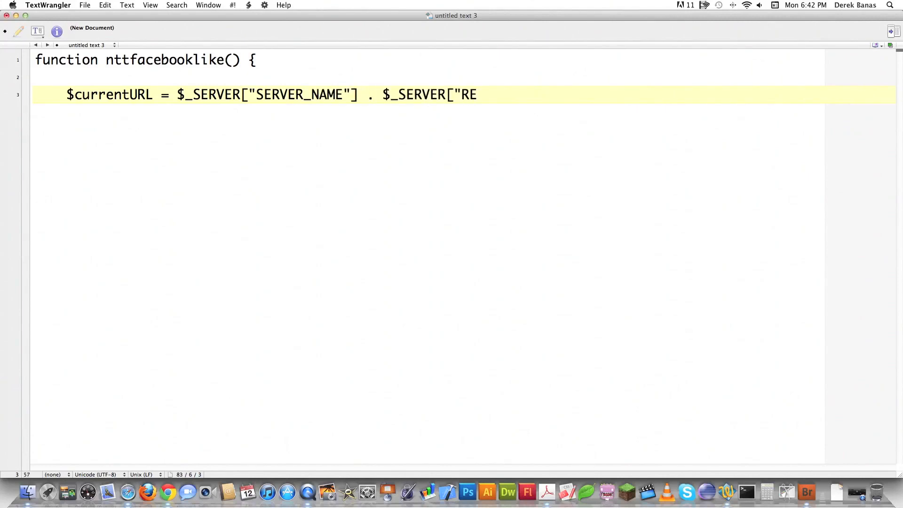
type("QUEST")
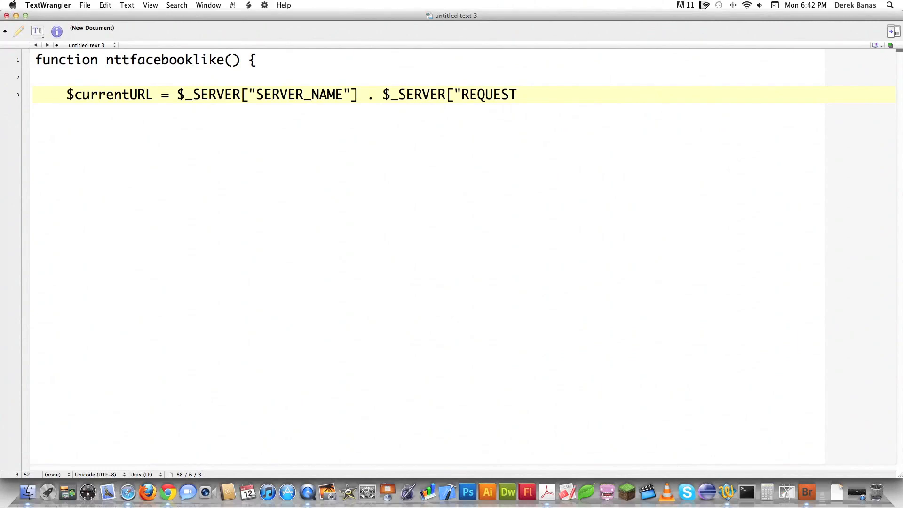
type("_URI")
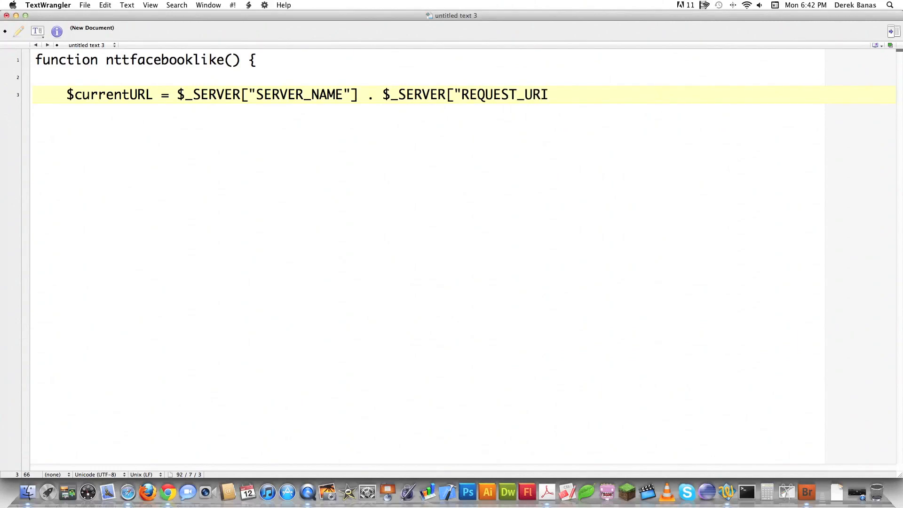
type("\"]")
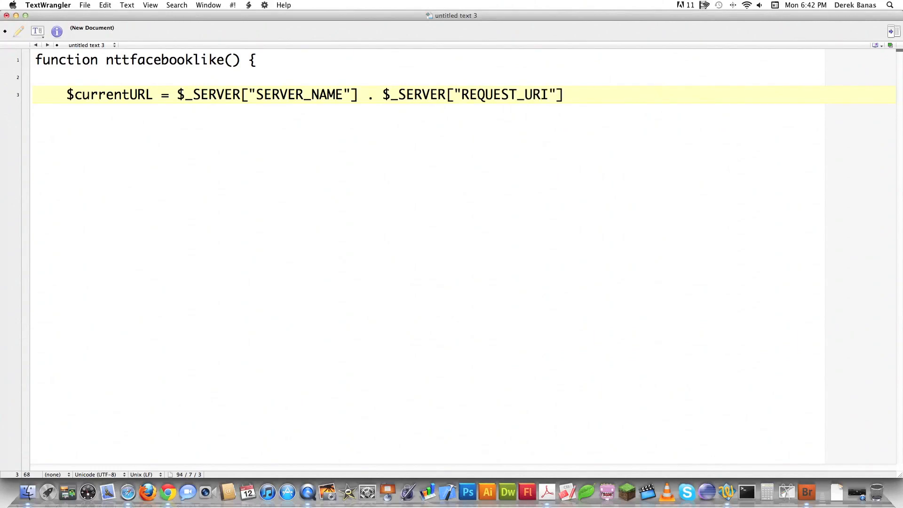
type(";")
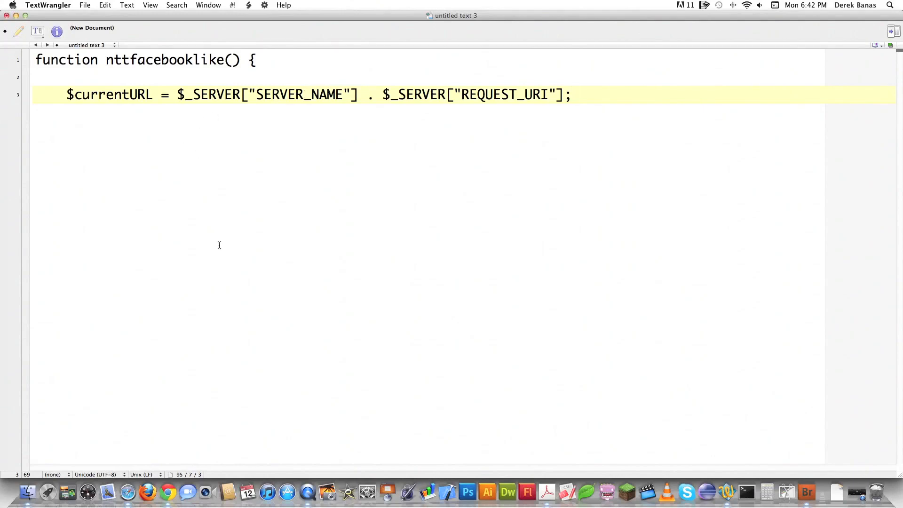
mouse_move(168, 492)
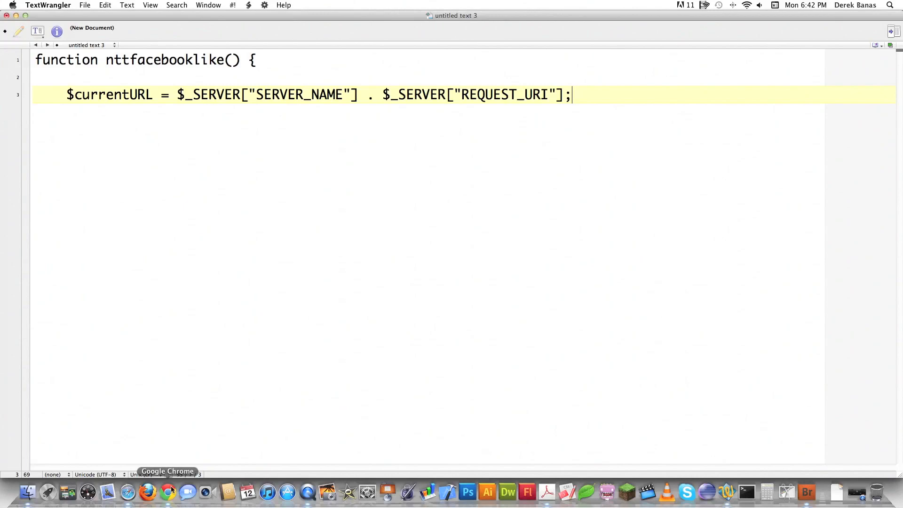
left_click(168, 492)
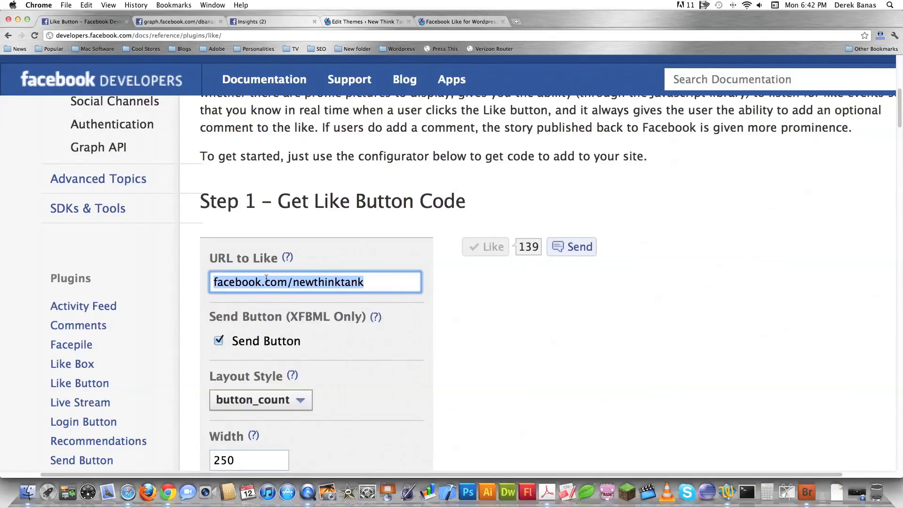
type("www.")
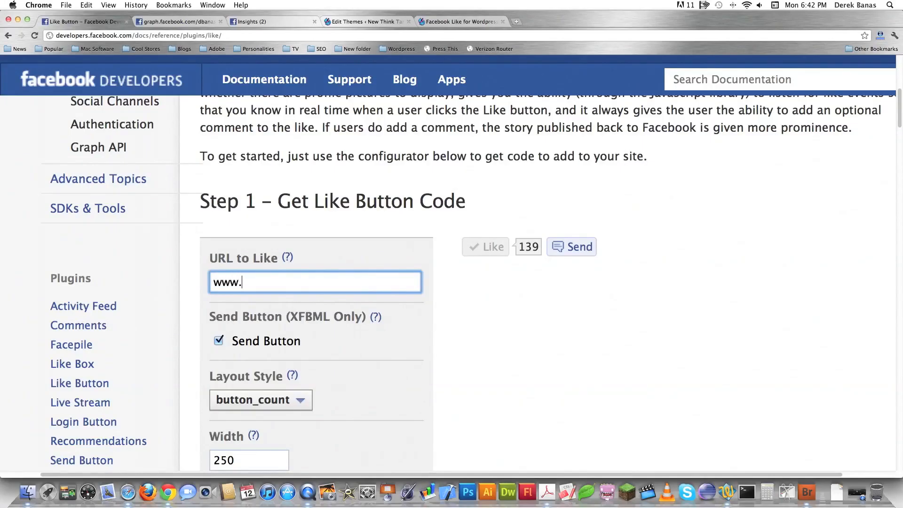
type("newthinktank.com")
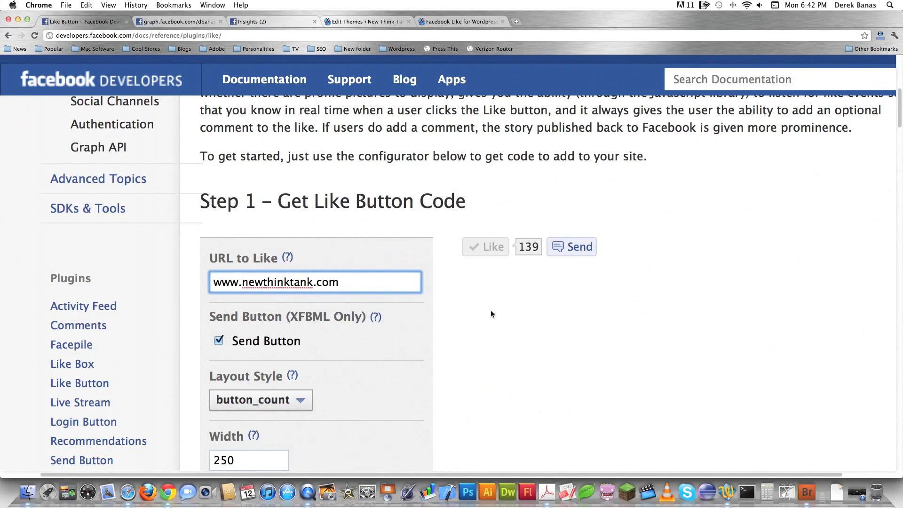
left_click(260, 399)
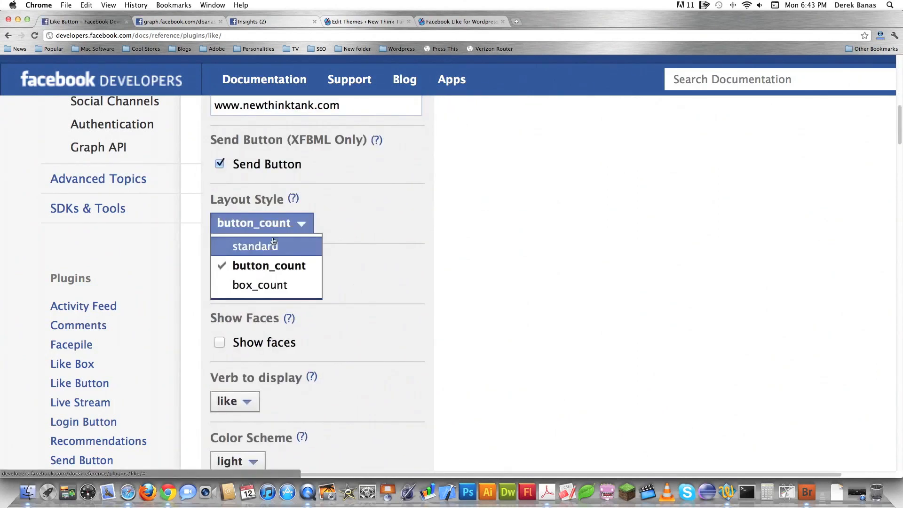
left_click(255, 245)
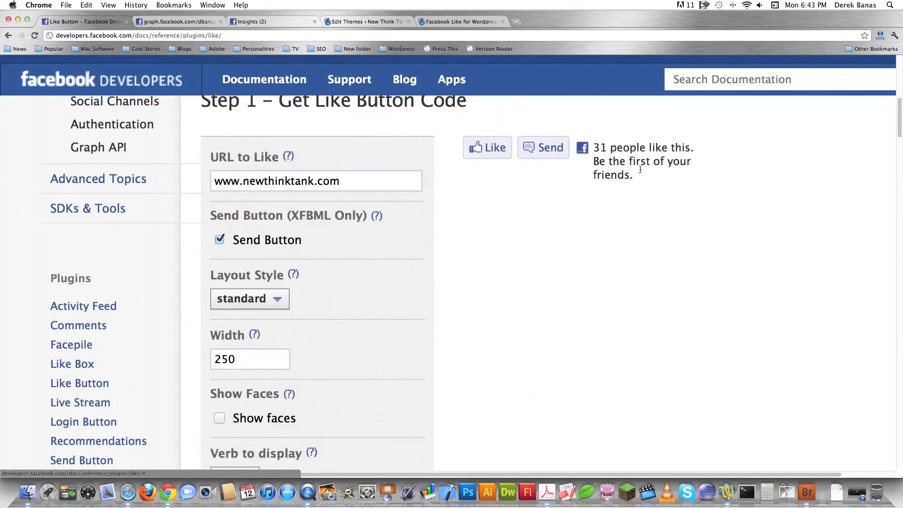
- Generate the HTML5 Like Button plugin code and select it for copying
left_click(256, 341)
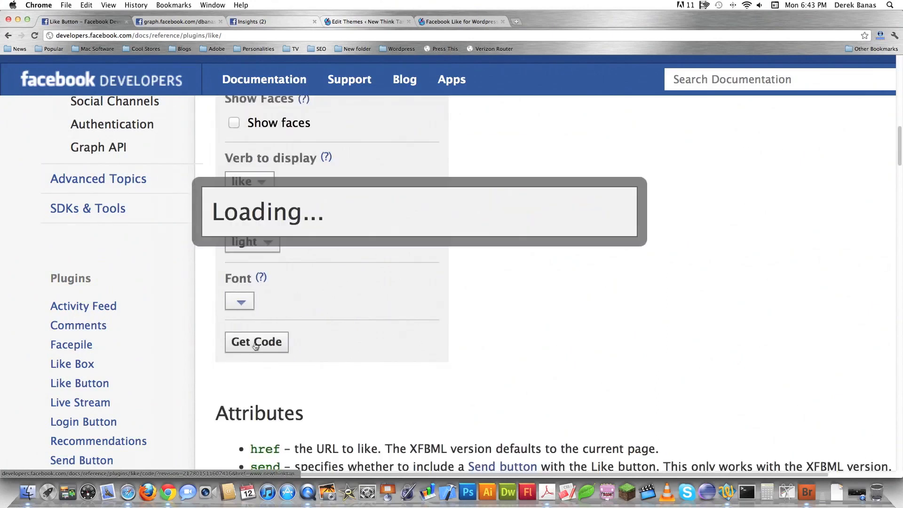
left_click(256, 342)
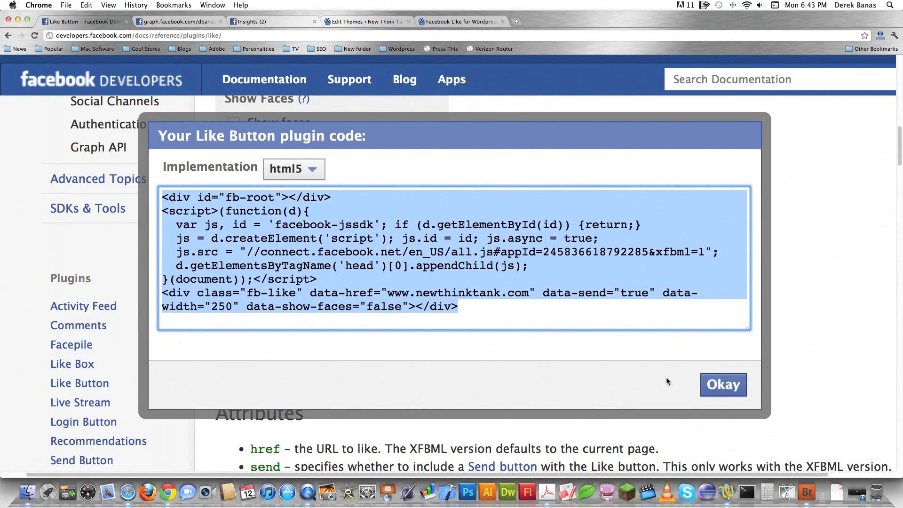
left_click(722, 385)
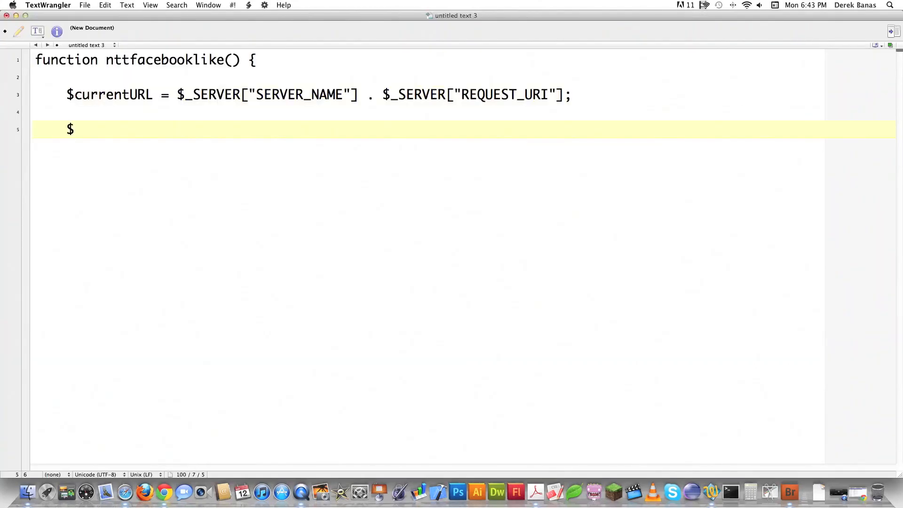
- Assign the pasted Like code to $fbLikeCode as one single-quoted string with escaped quotes
type("fbLike")
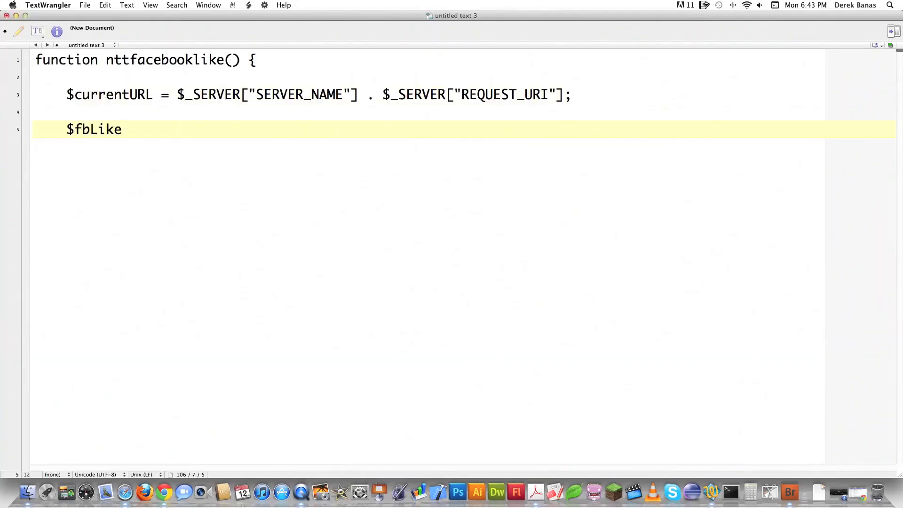
type("Code = '<div id=\"fb-root\"></div>")
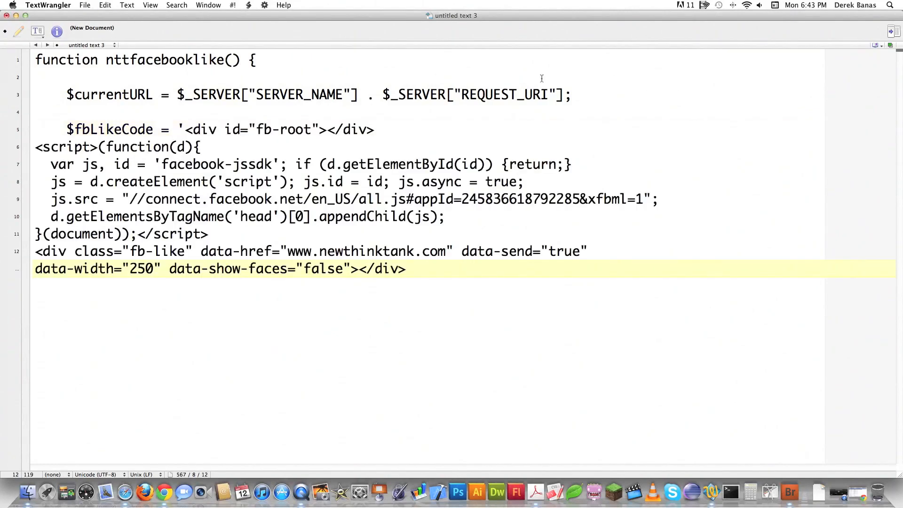
left_click(405, 269)
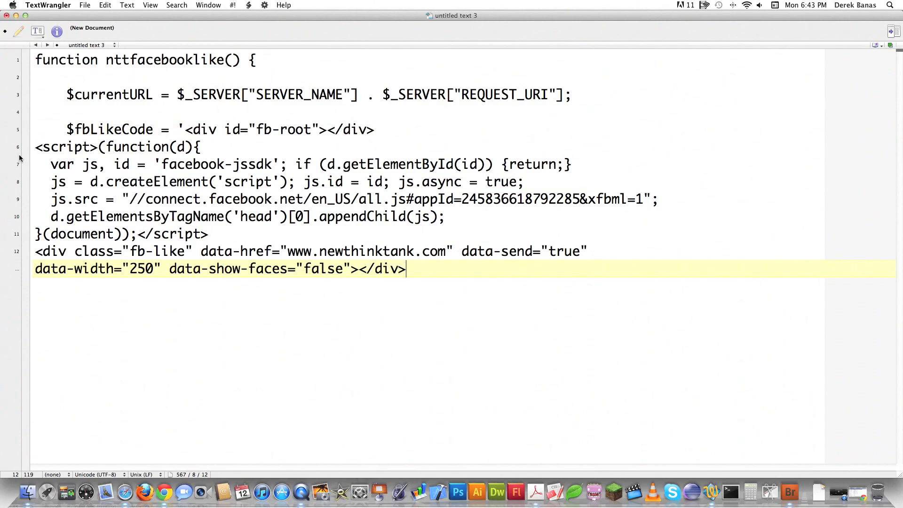
key("delete")
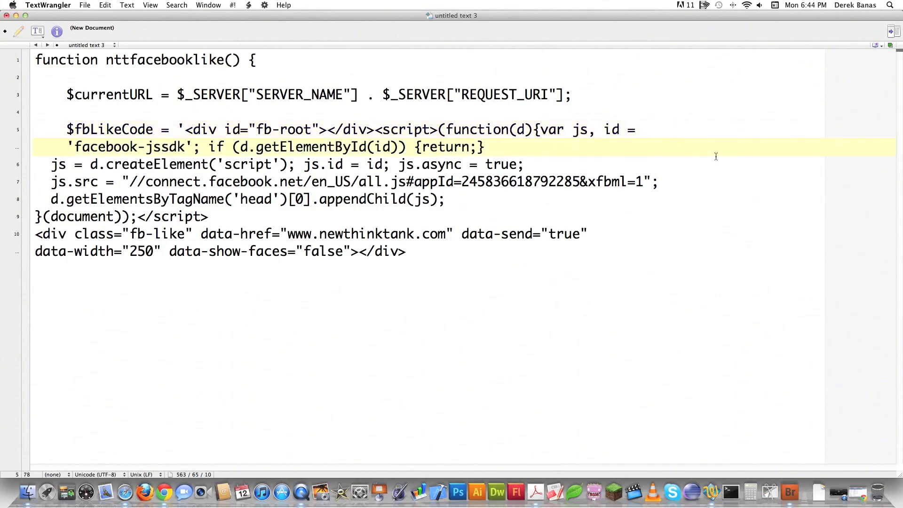
type("\\")
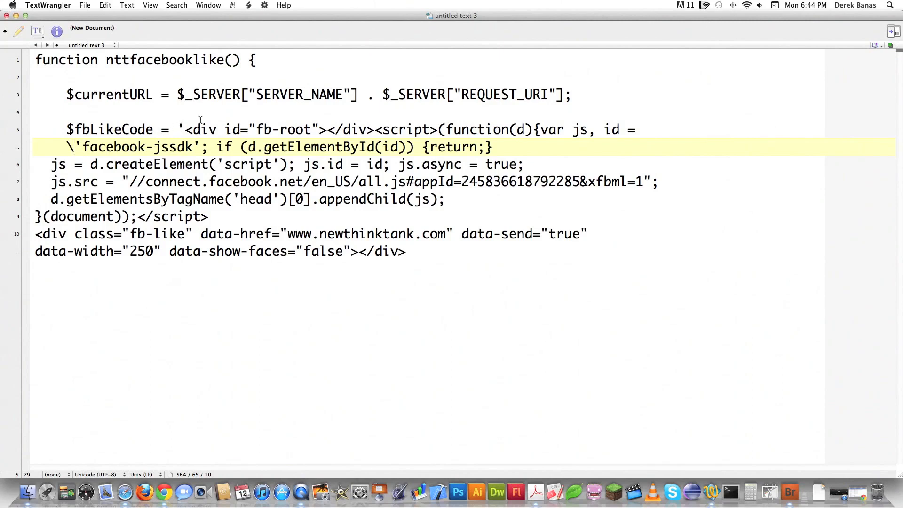
left_click(190, 129)
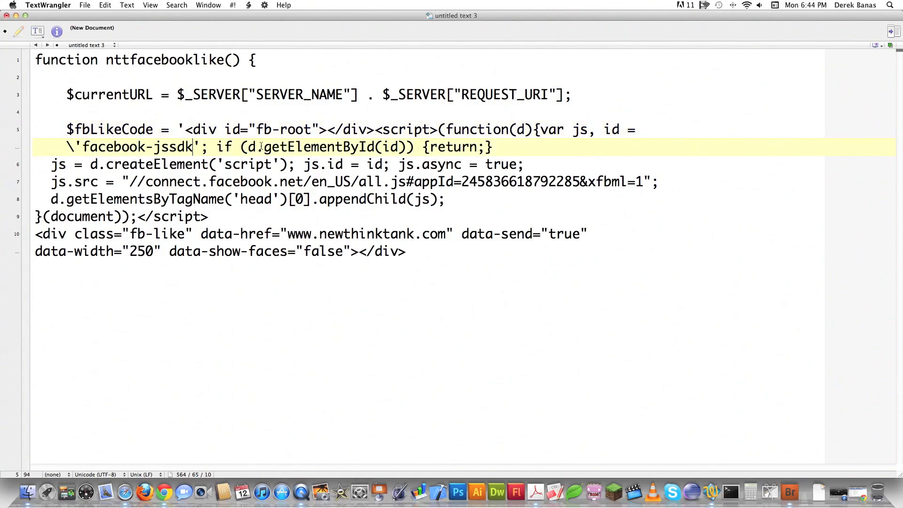
type("\\")
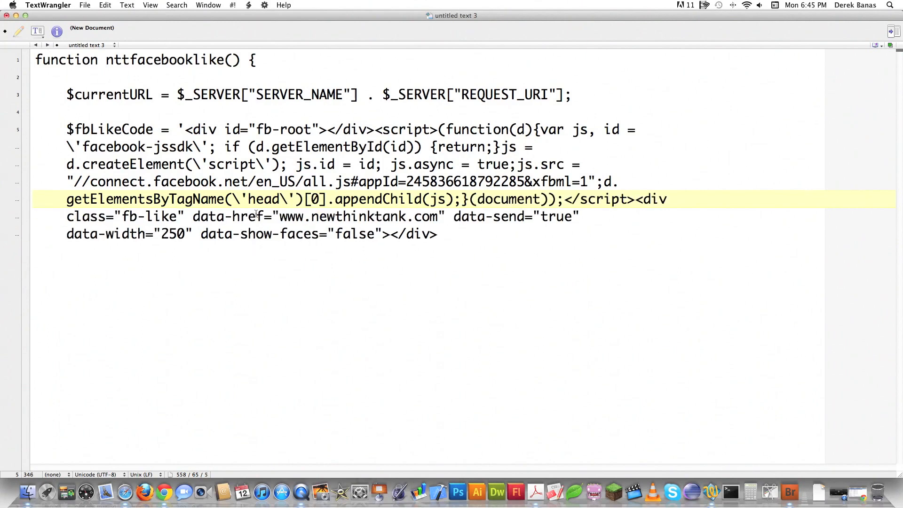
mouse_move(276, 224)
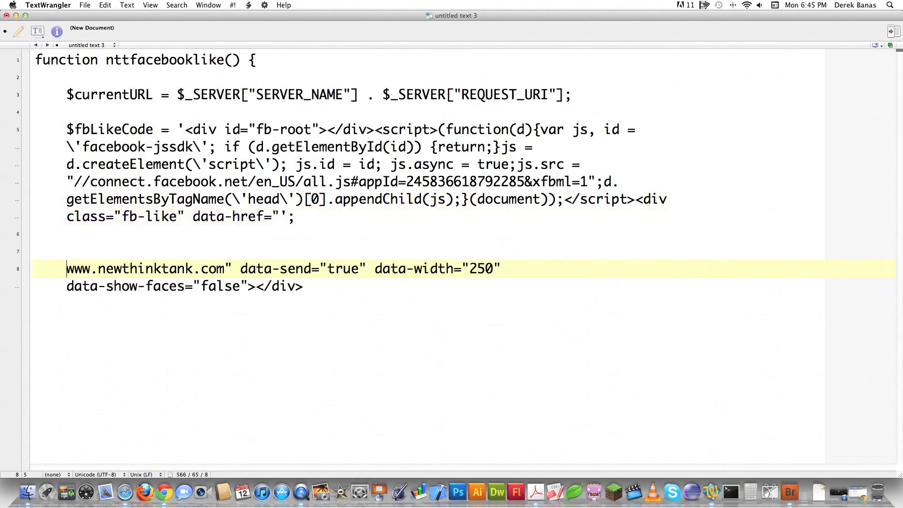
- Write $fbLikeCode = $fbLikeCode . $currentURL;
type("$")
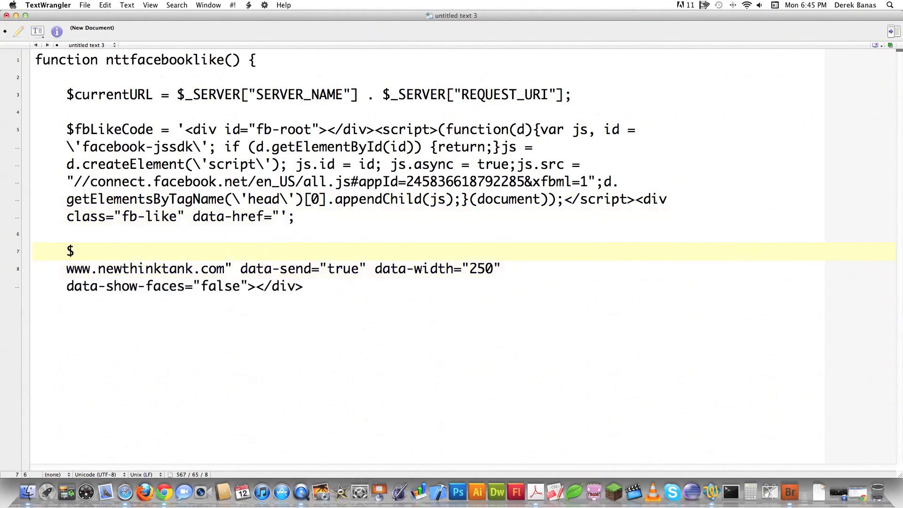
type("fbLikeCode =")
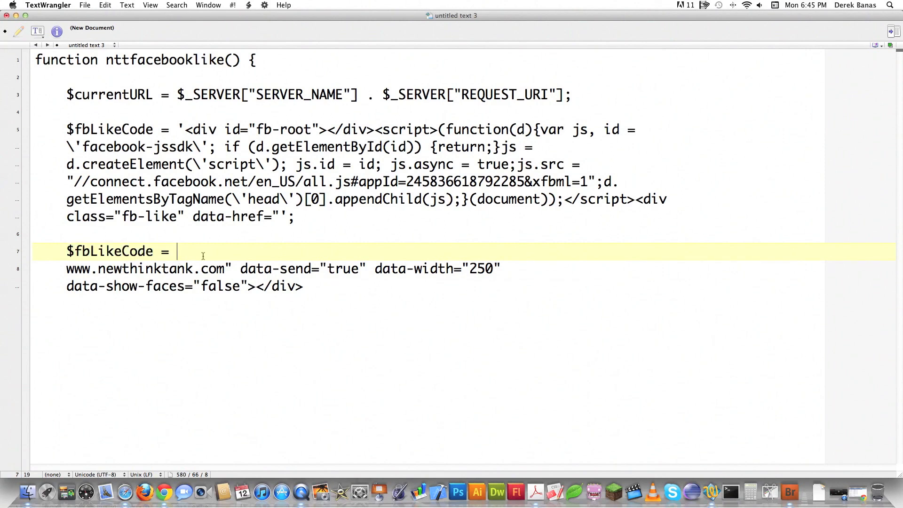
type("$fbLikeCode .")
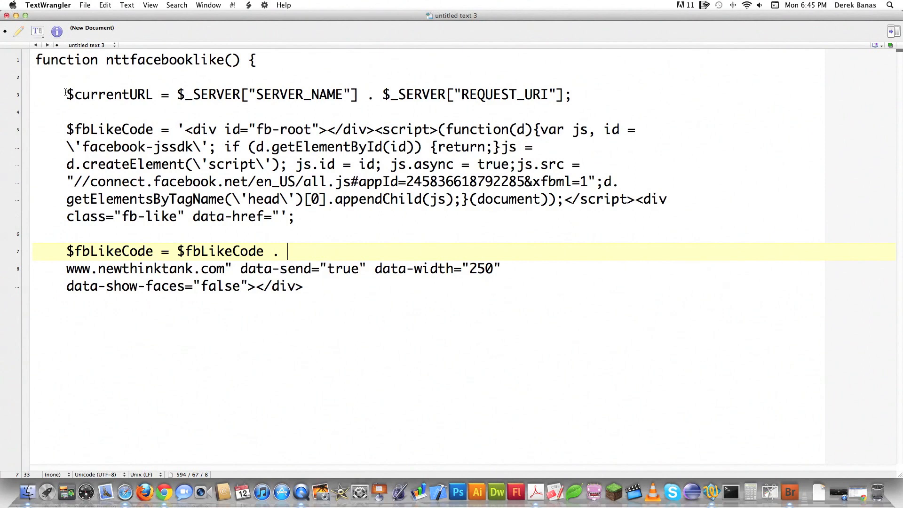
double_click(109, 94)
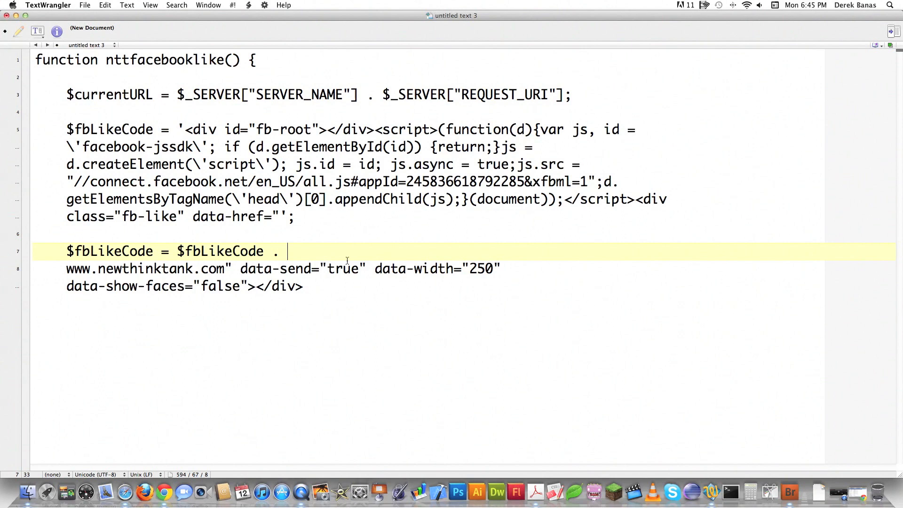
type("$currentURL;")
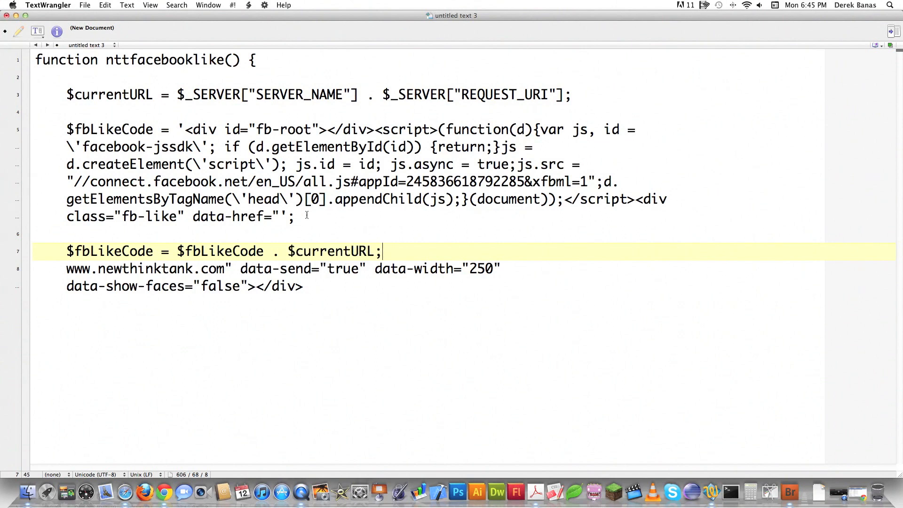
mouse_move(359, 261)
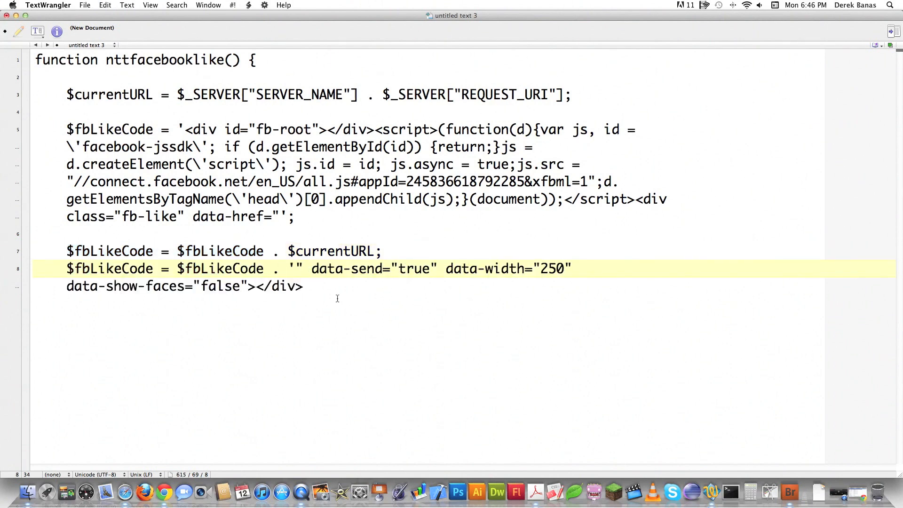
- Close the appended closing-markup string on $fbLikeCode with ';
type("'")
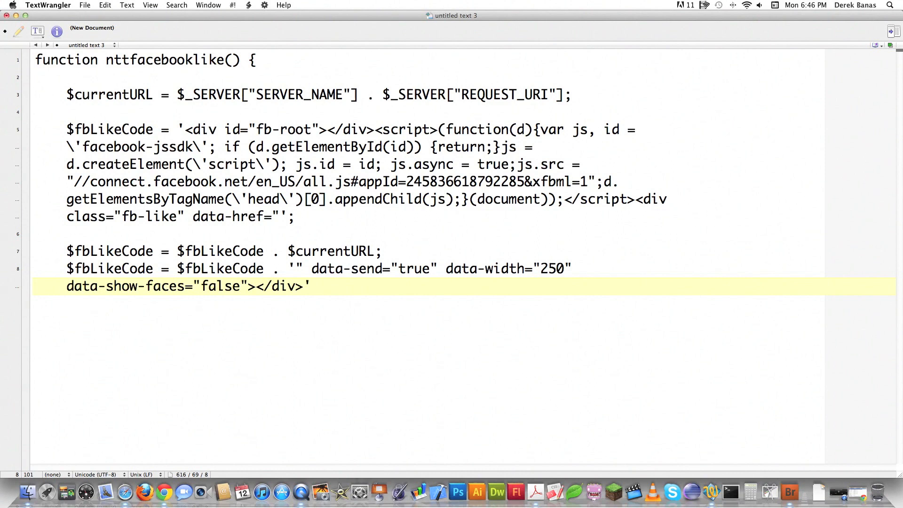
type(";")
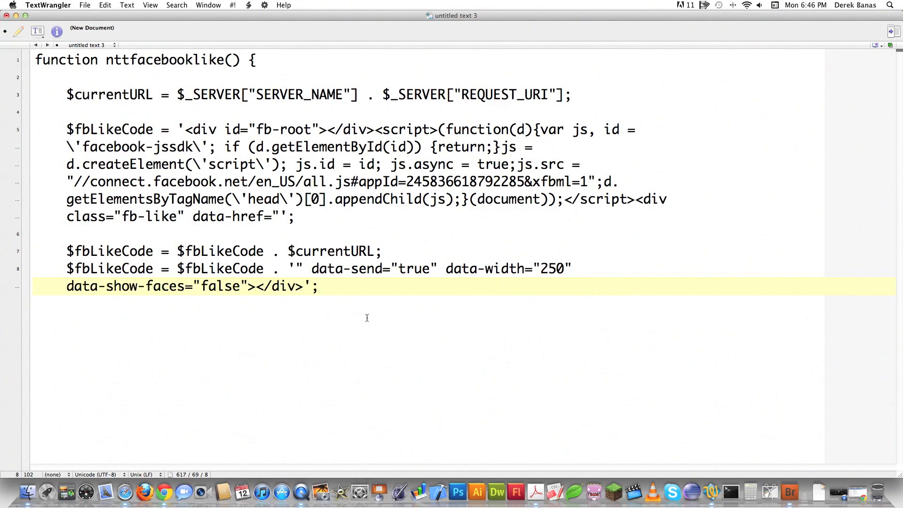
left_click(319, 286)
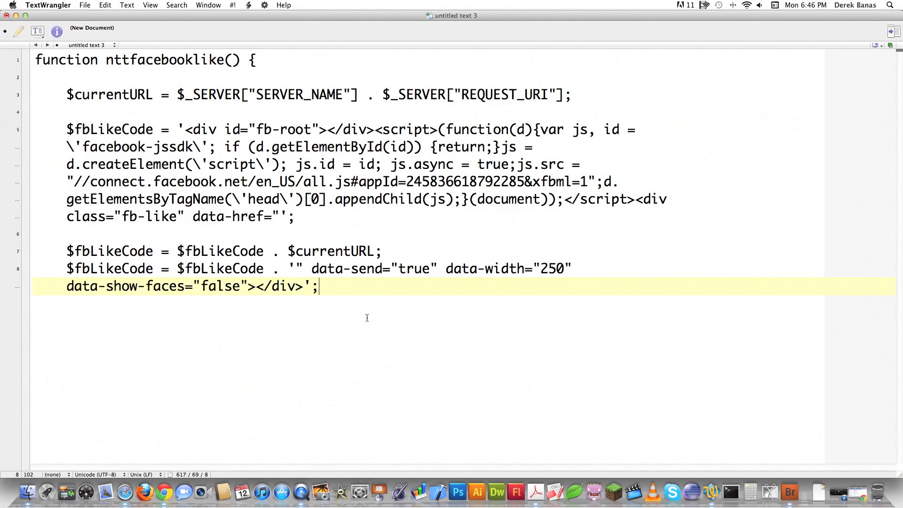
mouse_move(263, 307)
type("return")
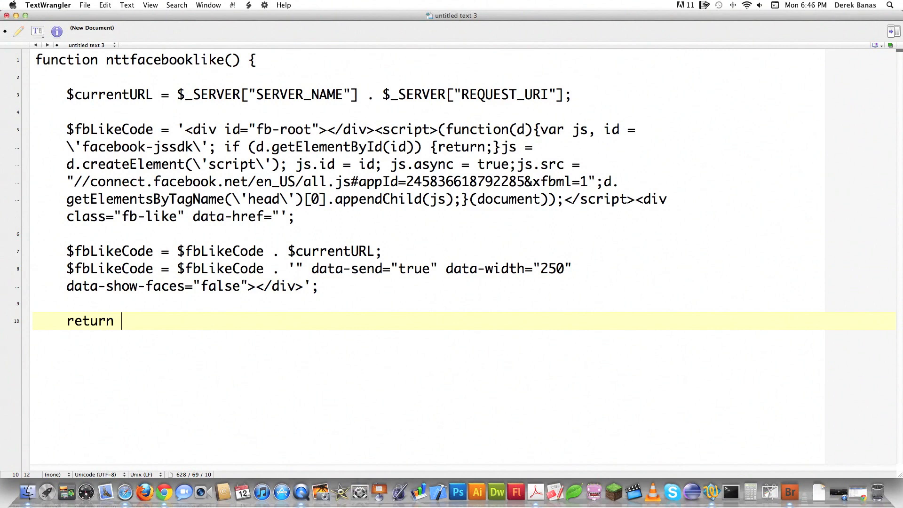
- Return $fbLikeCode and begin add_shortcode('nttfblike', ' below the function
type("$fbLike")
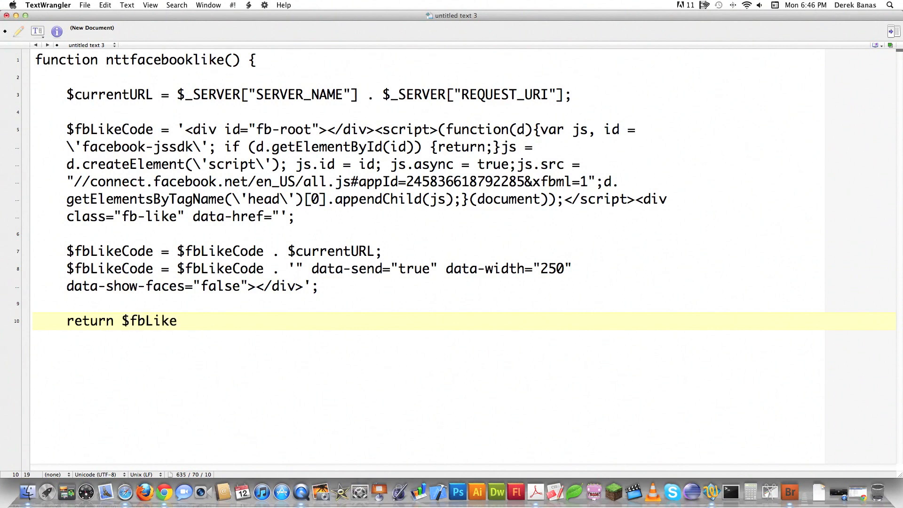
type("Code;")
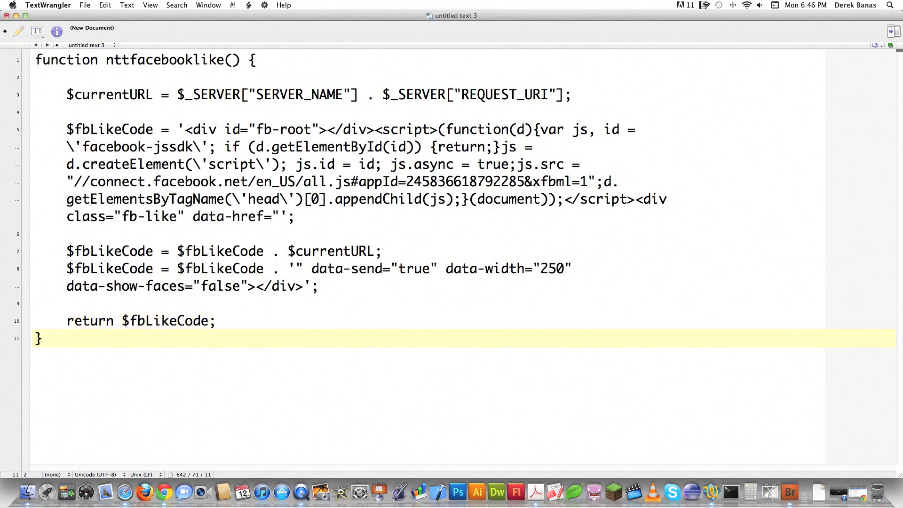
key("Return")
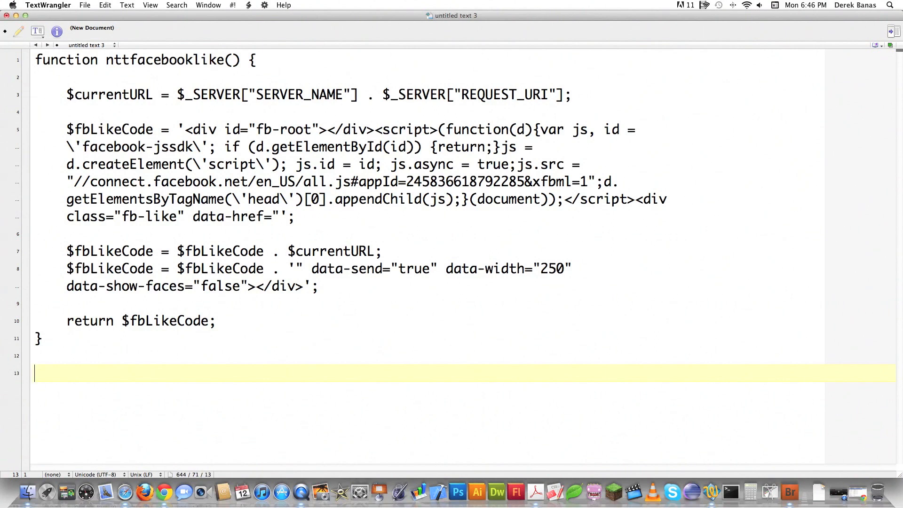
type("add_")
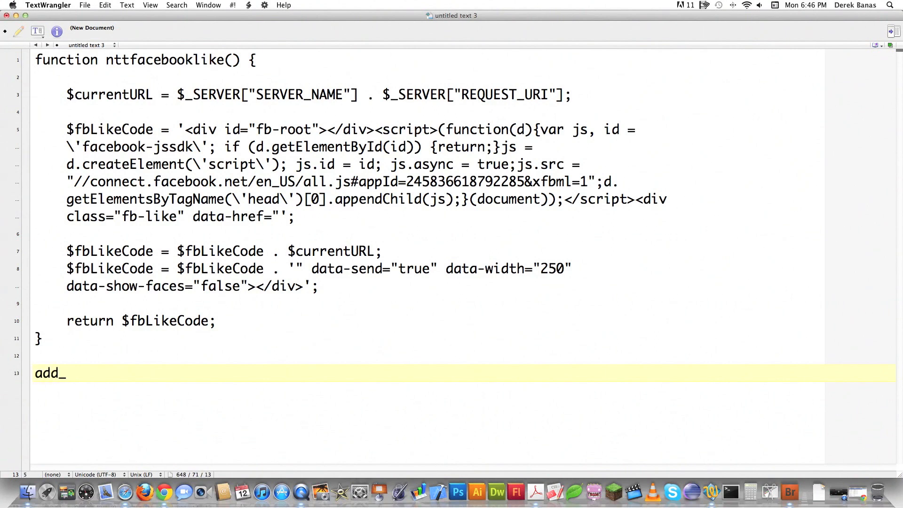
type("shortcode('ntt")
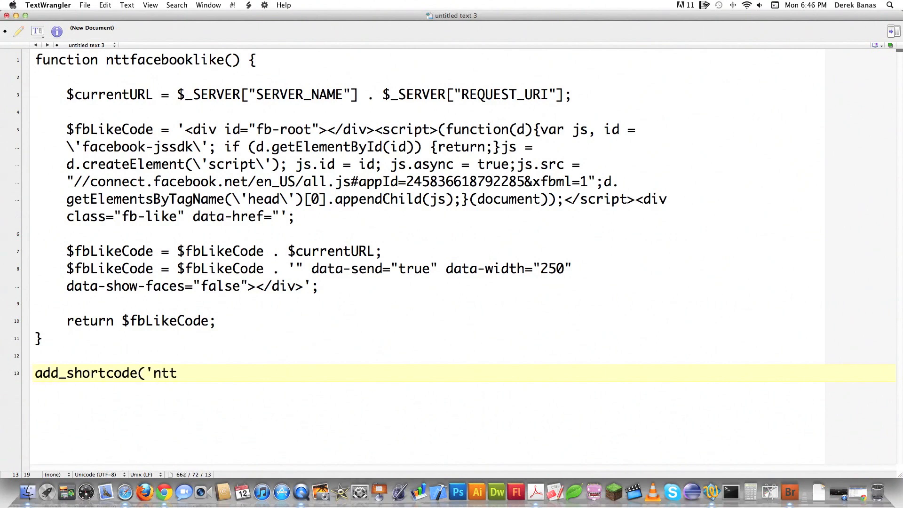
type("fblike', '")
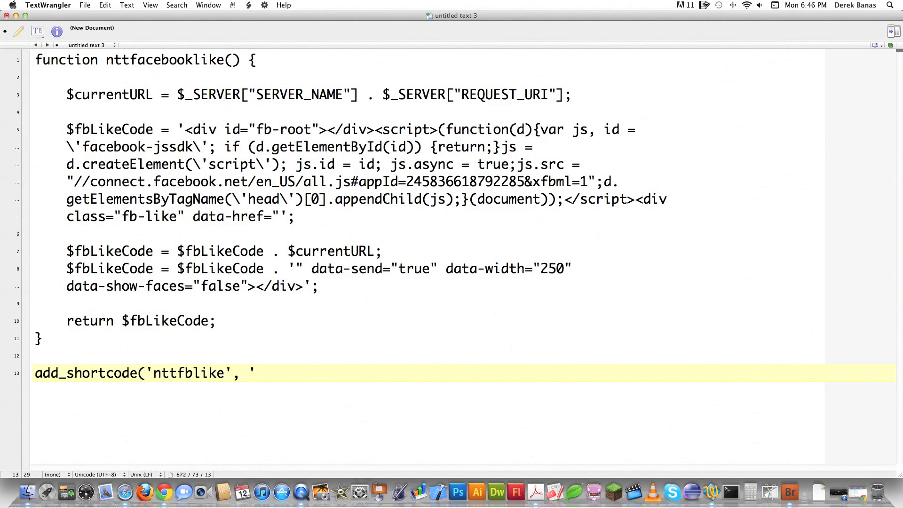
- Complete add_shortcode with 'nttfacebooklike'); and write the [nttfblike] usage example
double_click(164, 61)
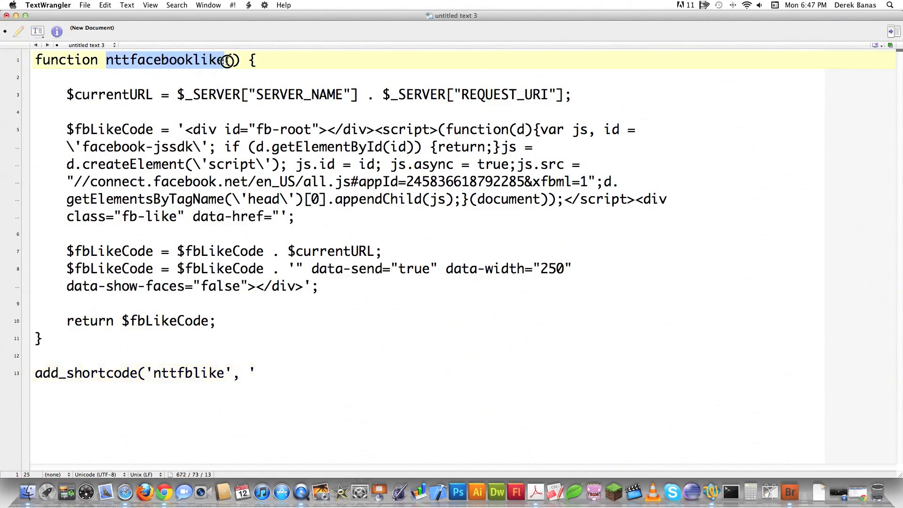
left_click(256, 372)
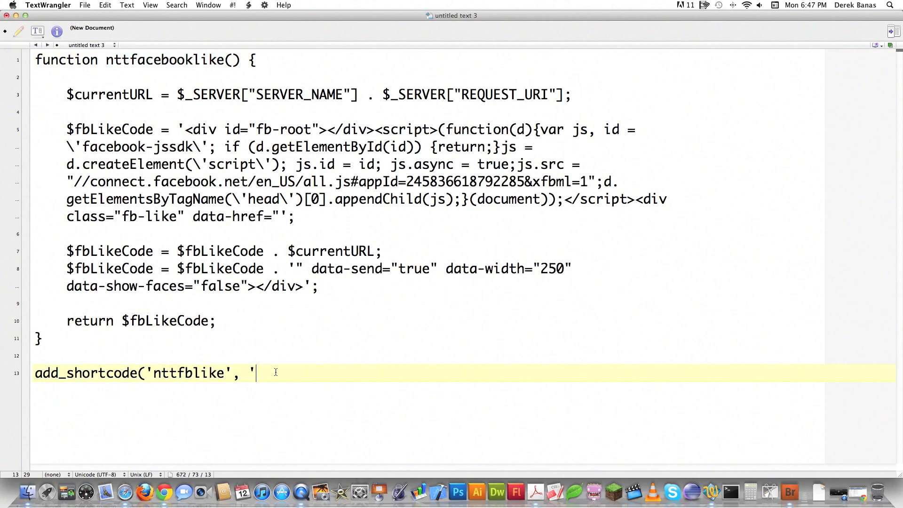
type("nttfacebooklike');")
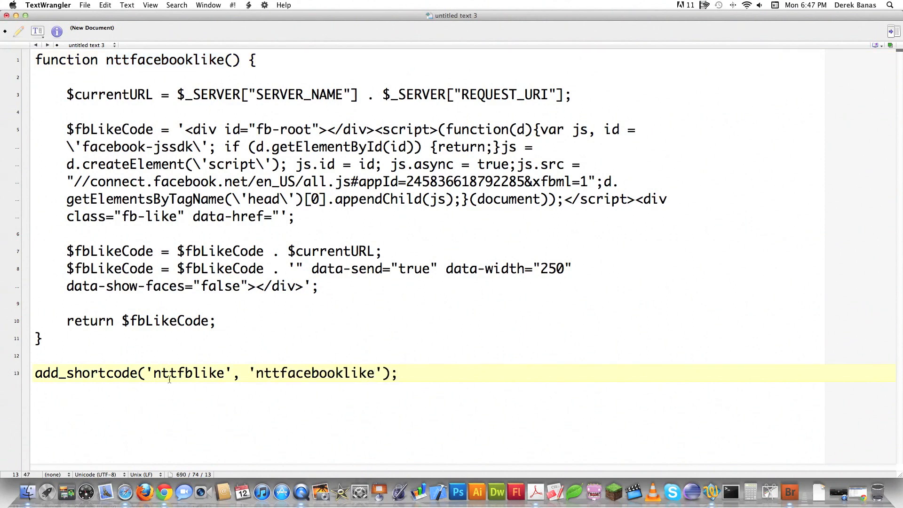
double_click(189, 373)
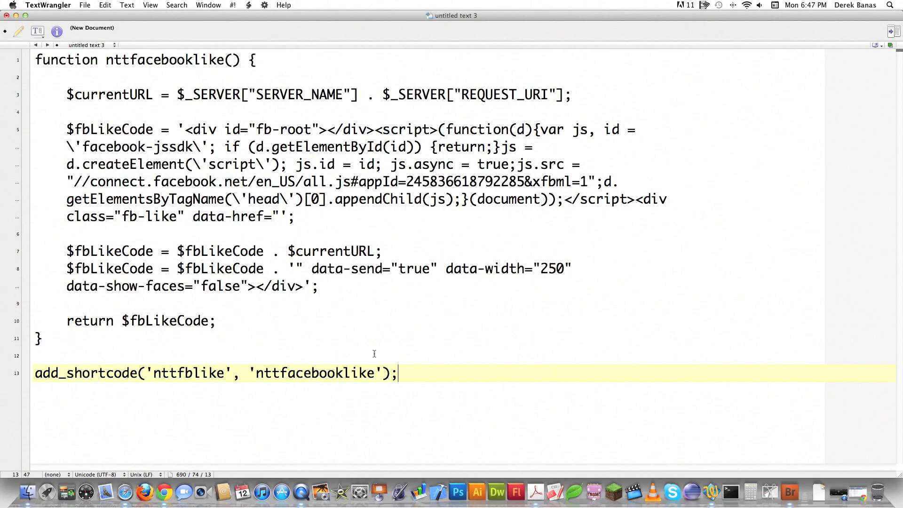
type("[")
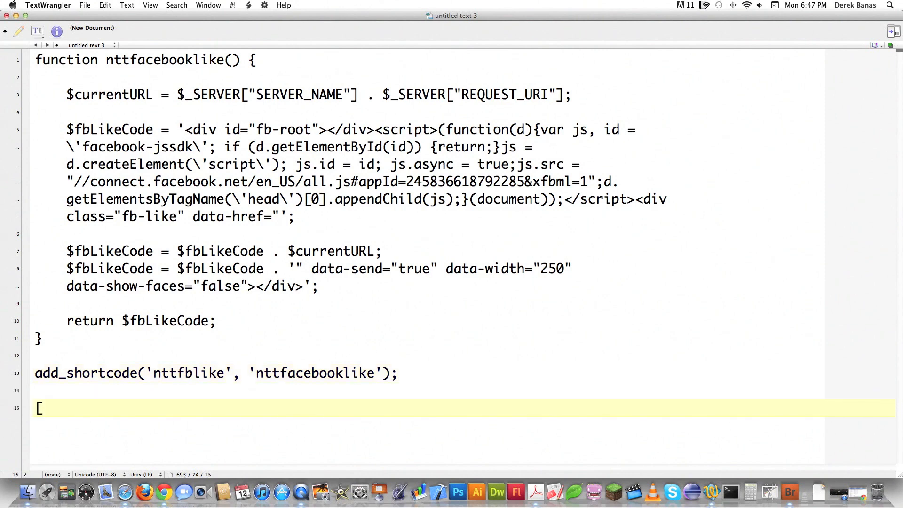
type("nttfblike")
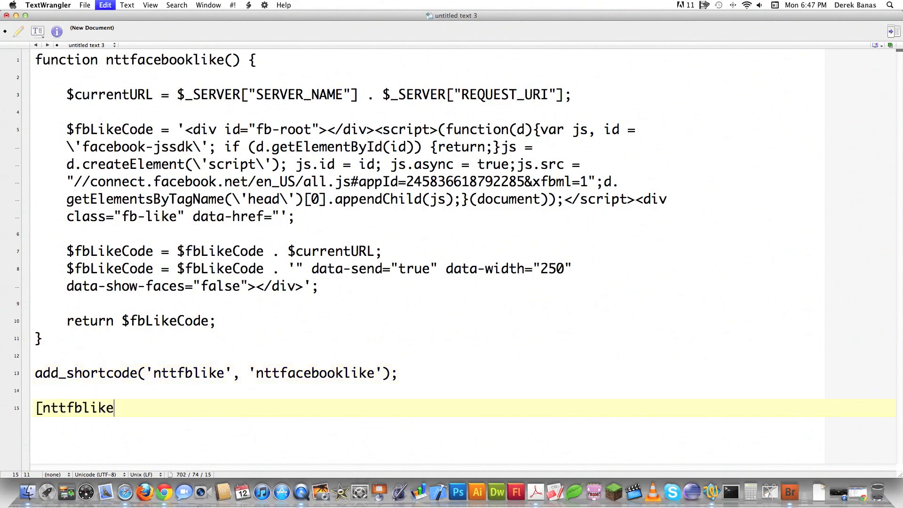
type("]")
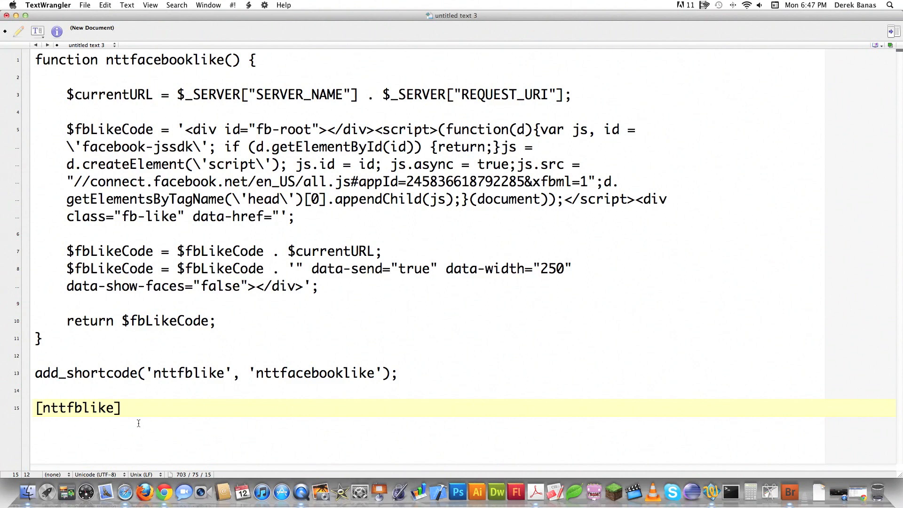
mouse_move(67, 414)
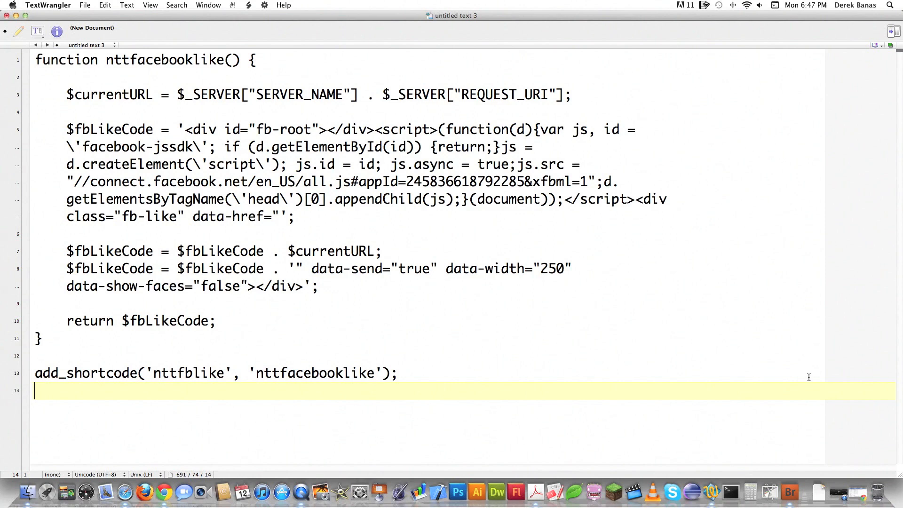
mouse_move(781, 445)
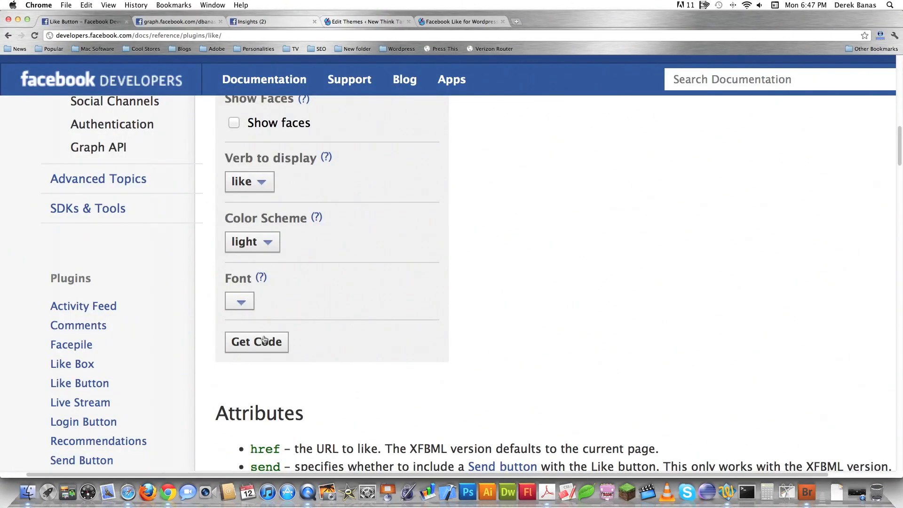
left_click(256, 341)
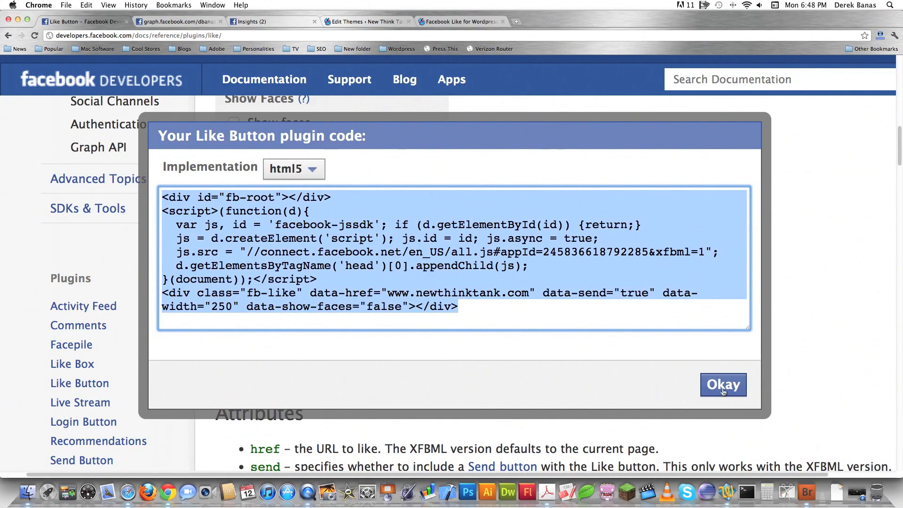
left_click(723, 385)
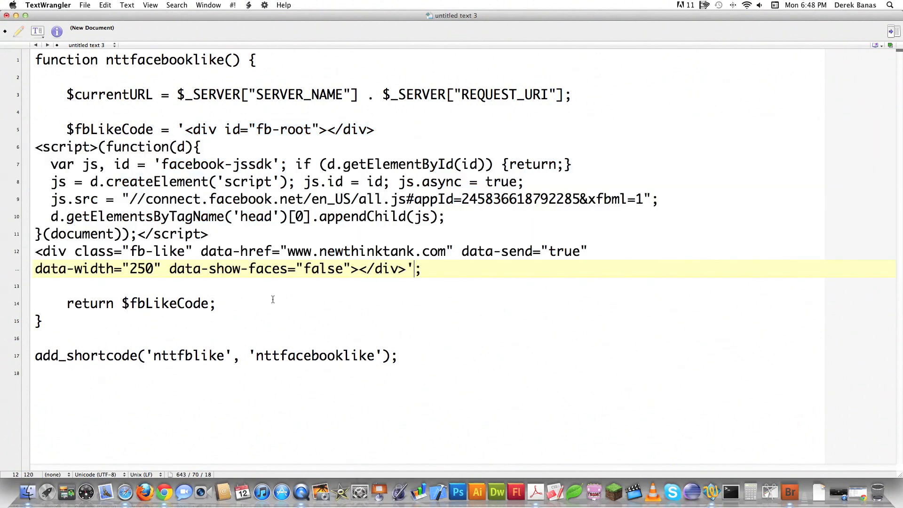
mouse_move(235, 219)
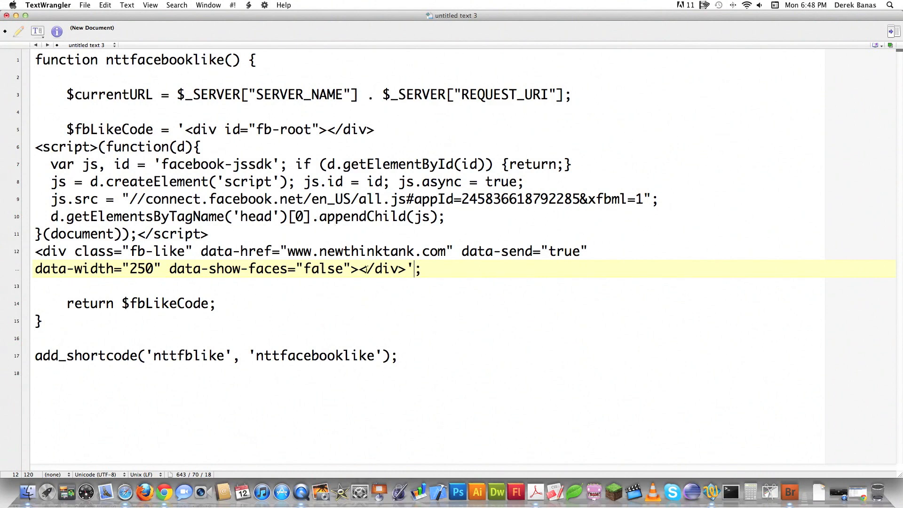
double_click(366, 251)
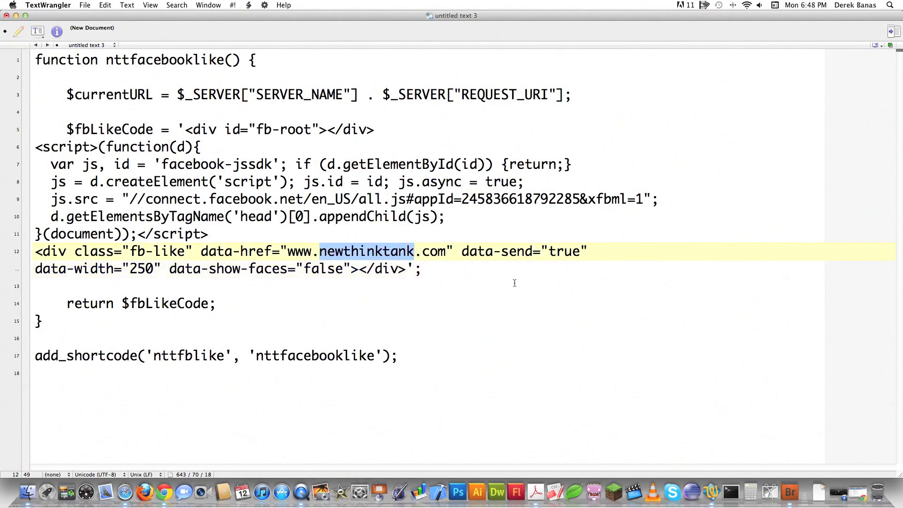
mouse_move(445, 274)
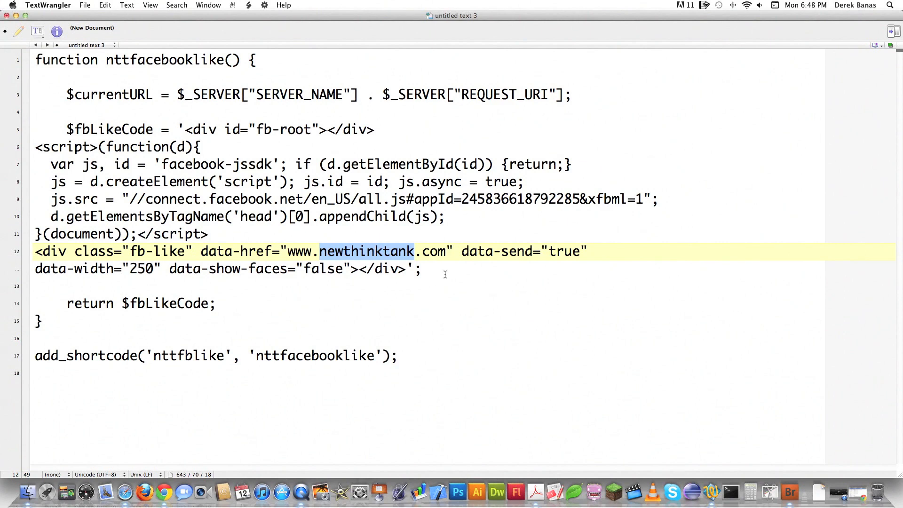
left_click(421, 268)
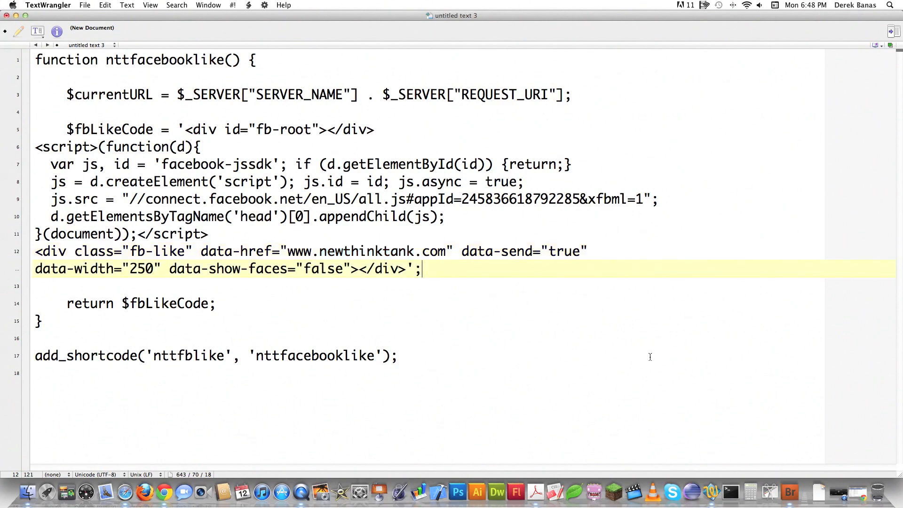
left_click(168, 491)
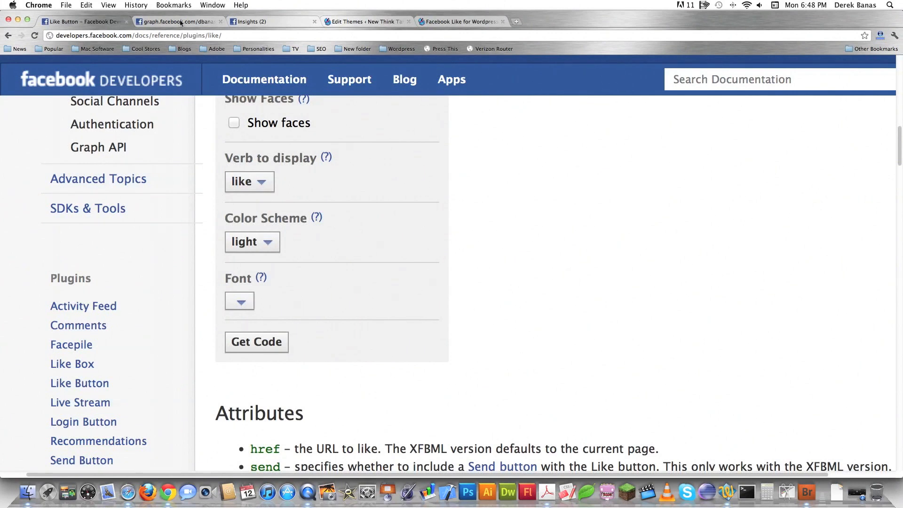
- View the public profile data for dbanas2 and select the personal id number
left_click(176, 22)
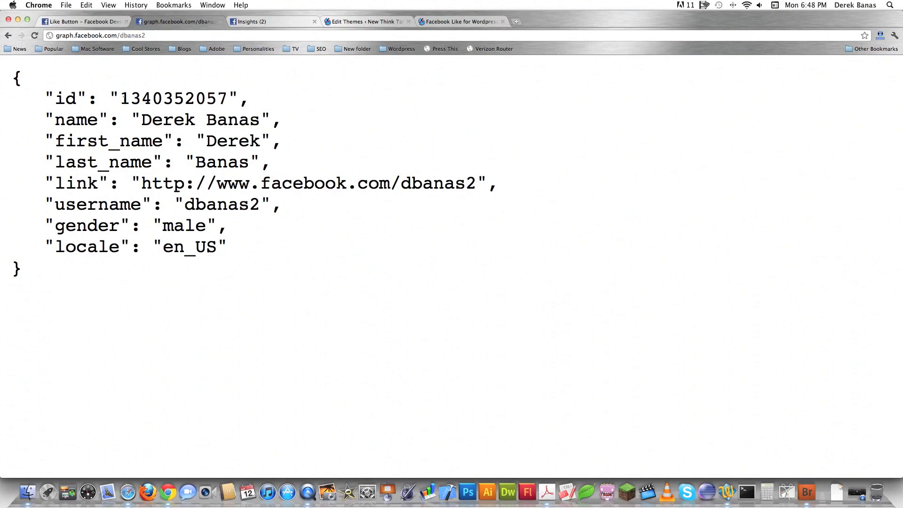
double_click(173, 98)
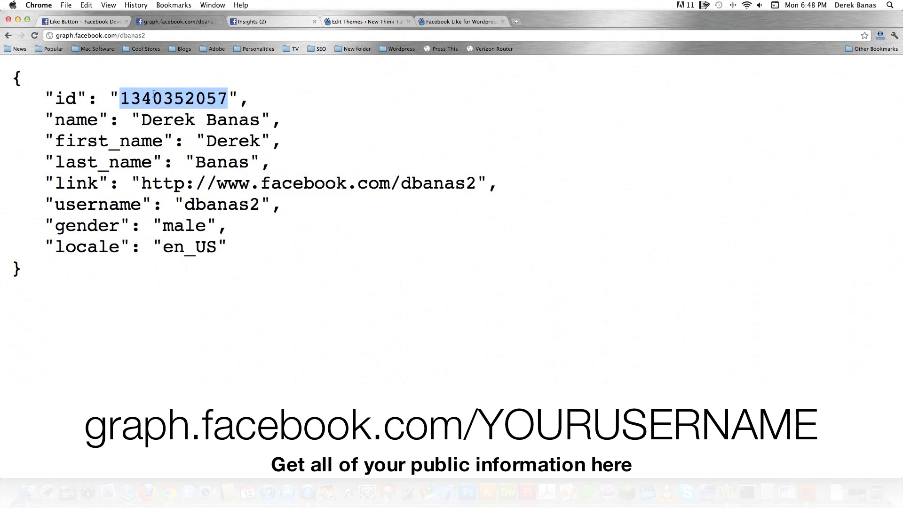
mouse_move(194, 123)
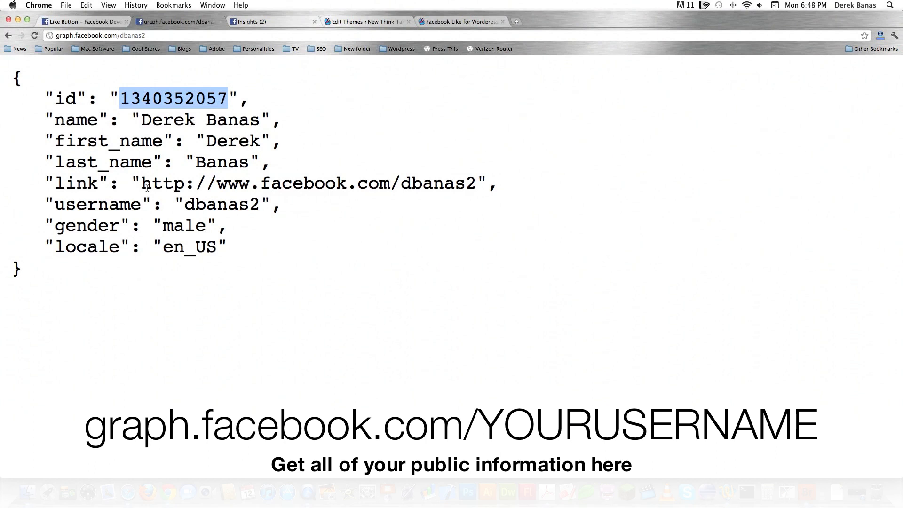
- Look up graph.facebook.com/newthinktank and select the New Think Tank page id
left_click(121, 35)
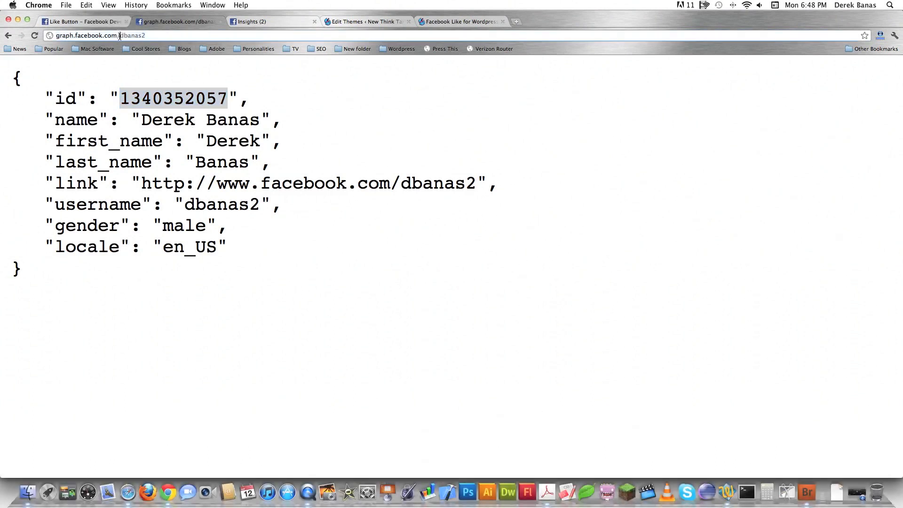
type("newthinktank")
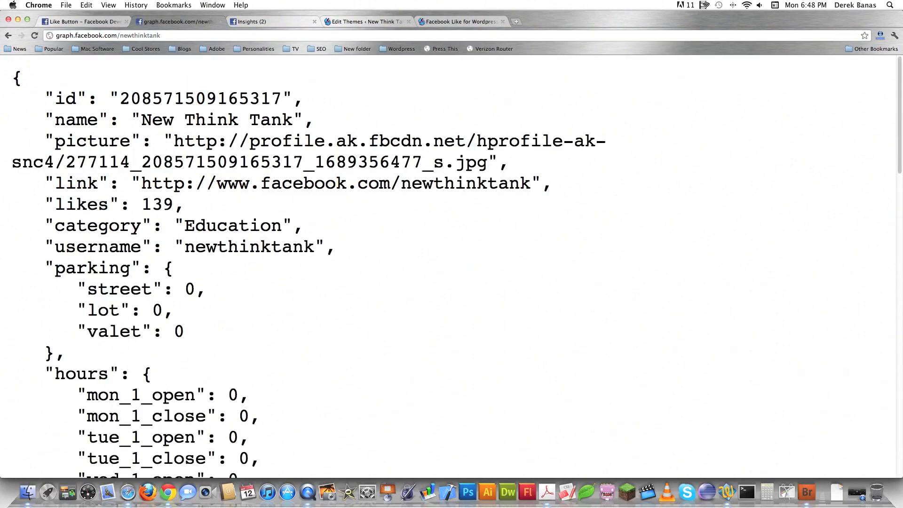
double_click(205, 99)
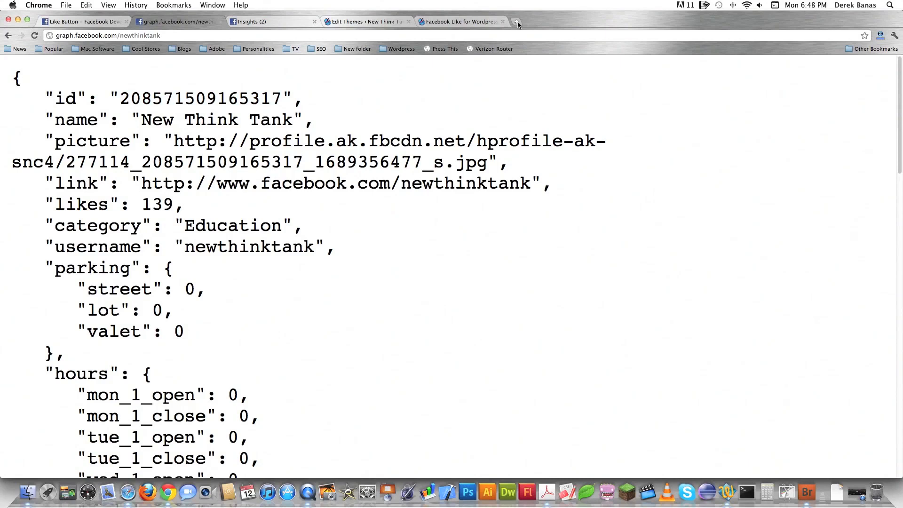
- Start Get Insights for your Website and select the fb:admins meta tag
left_click(247, 22)
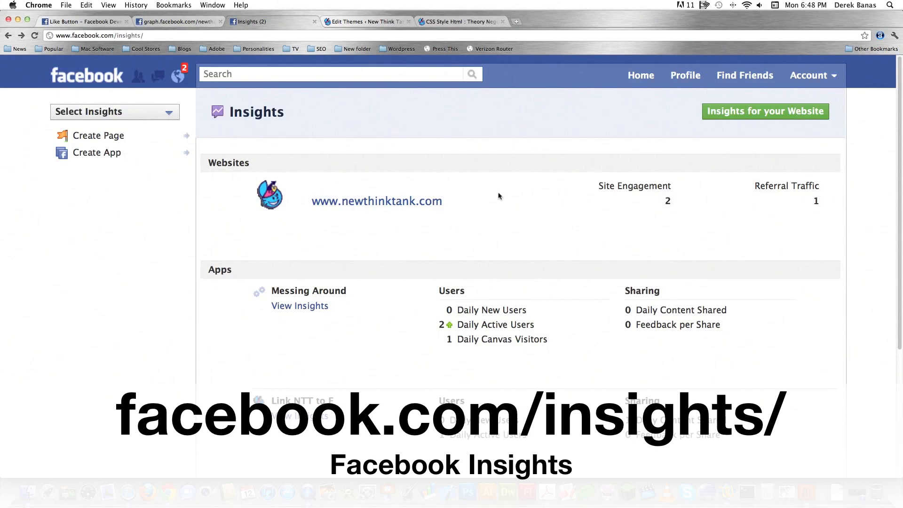
mouse_move(680, 227)
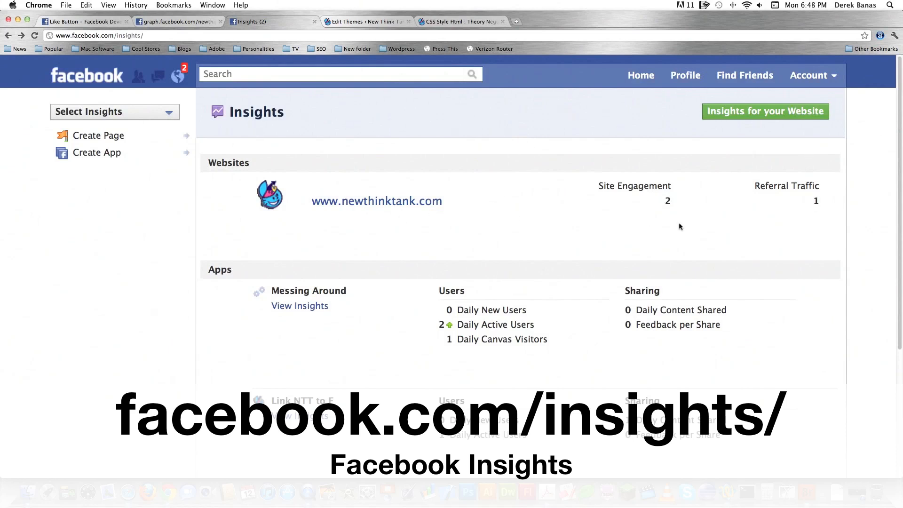
mouse_move(576, 295)
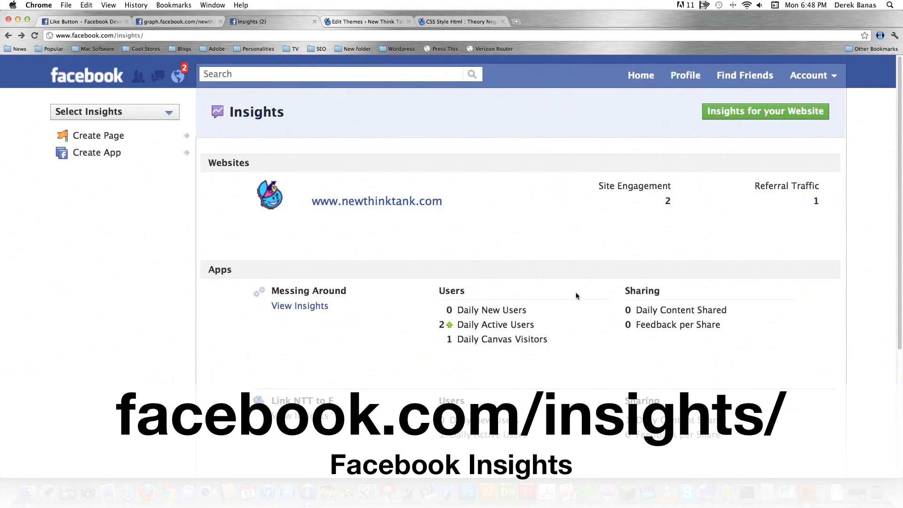
left_click(765, 111)
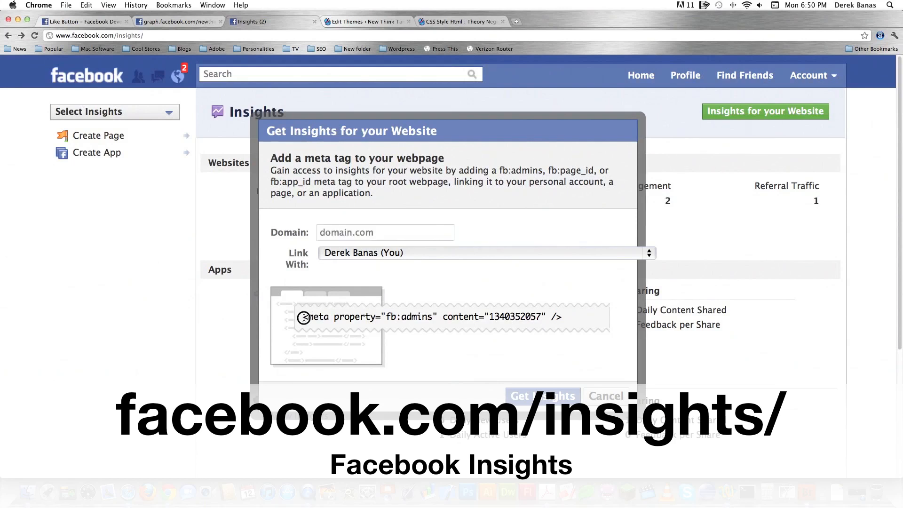
triple_click(432, 317)
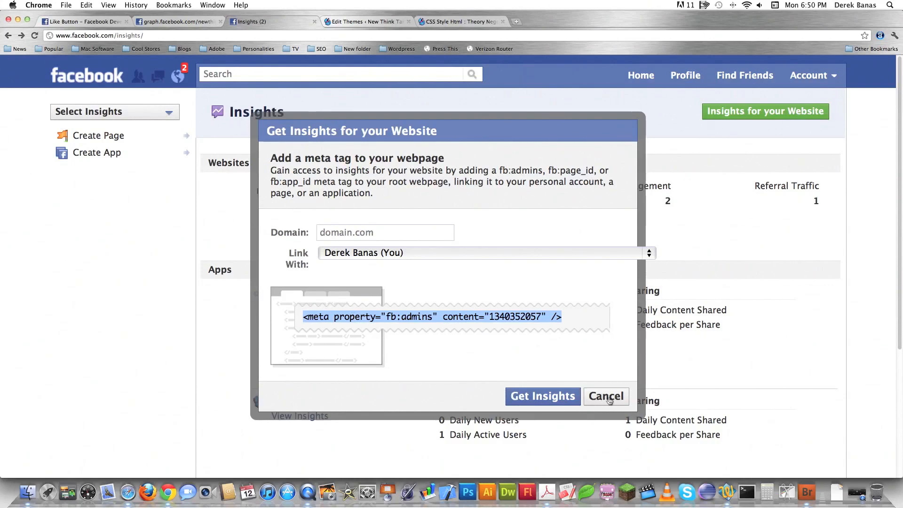
mouse_move(611, 402)
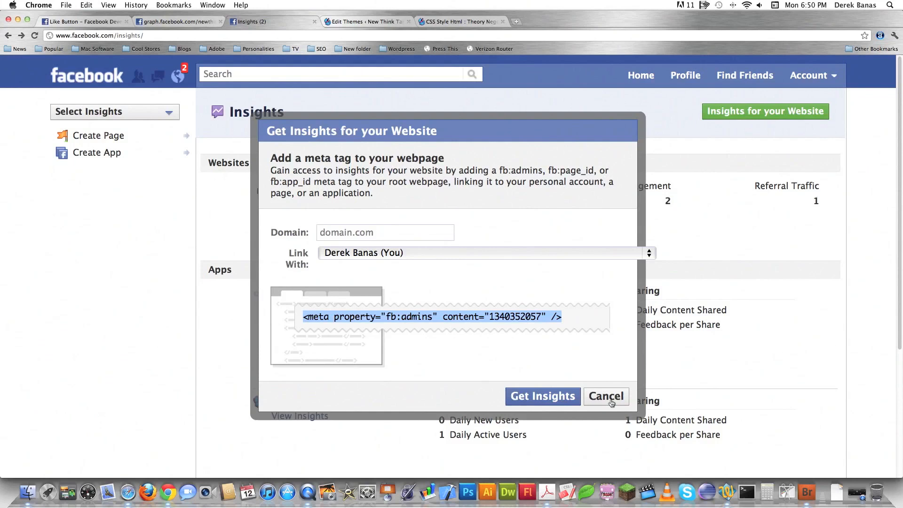
mouse_move(471, 352)
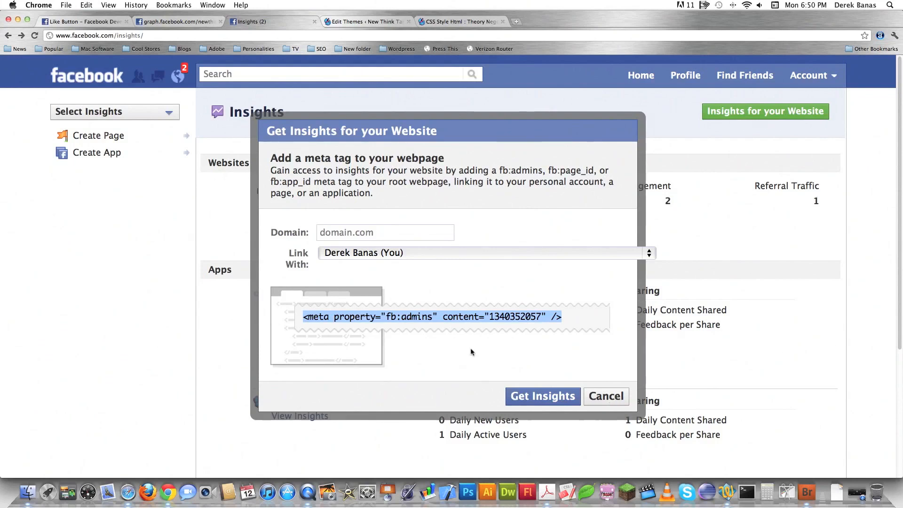
mouse_move(524, 367)
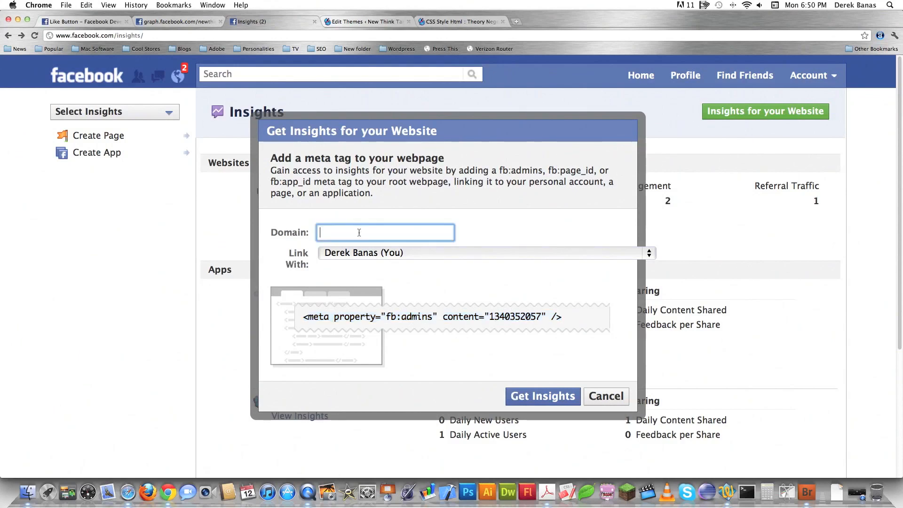
- Enter newthinktank.com as the domain and keep insights linked to the personal account
type("newthink")
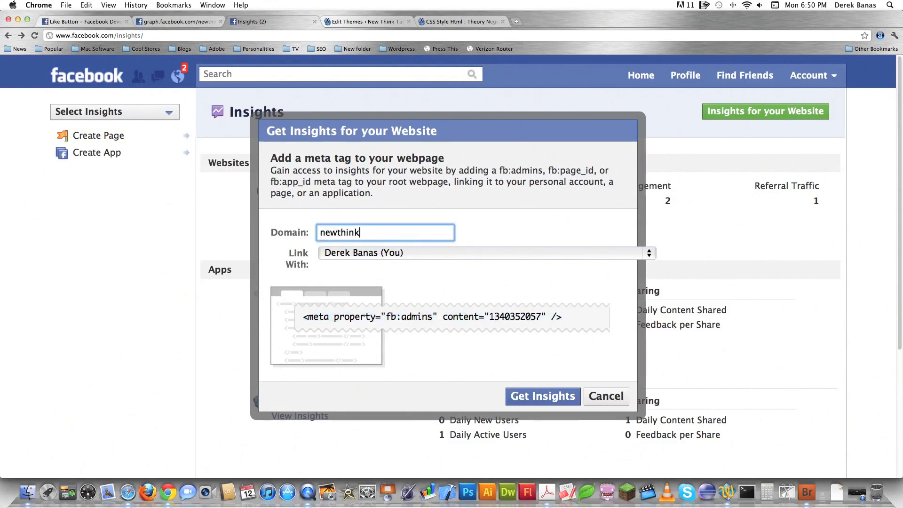
type("tank.com")
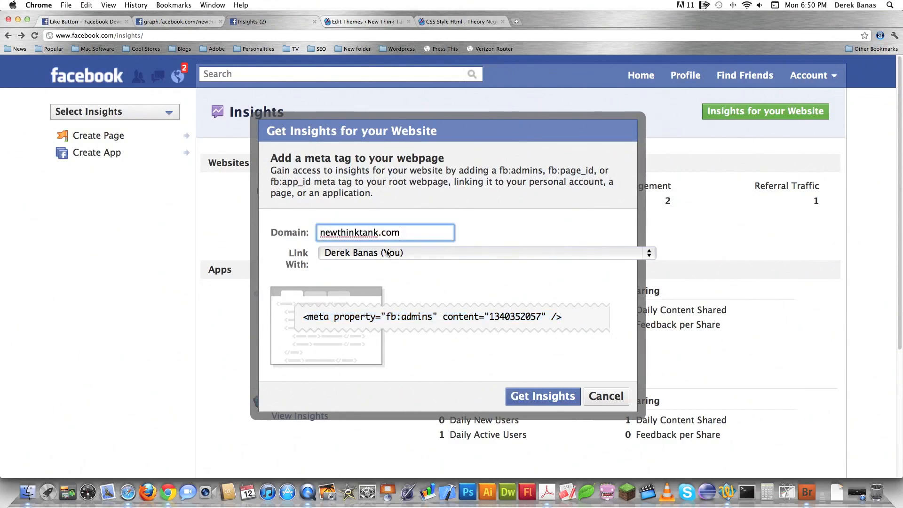
left_click(482, 253)
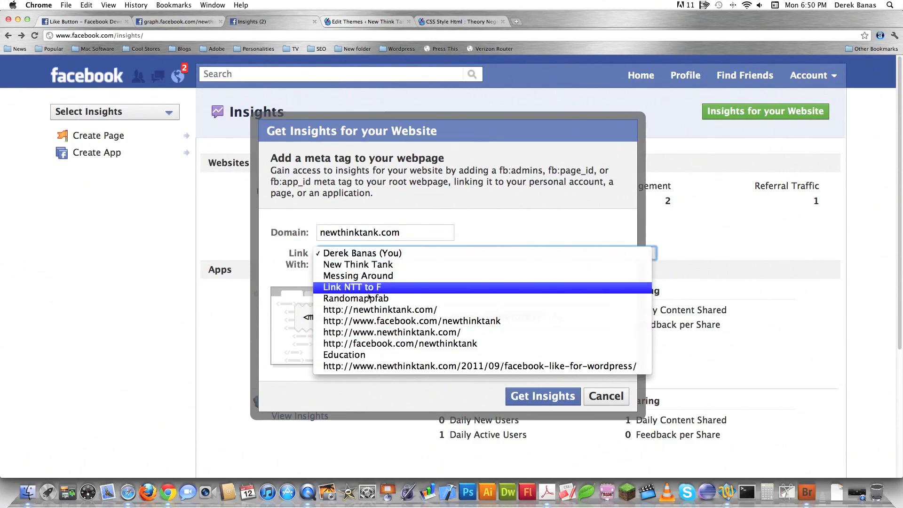
left_click(362, 253)
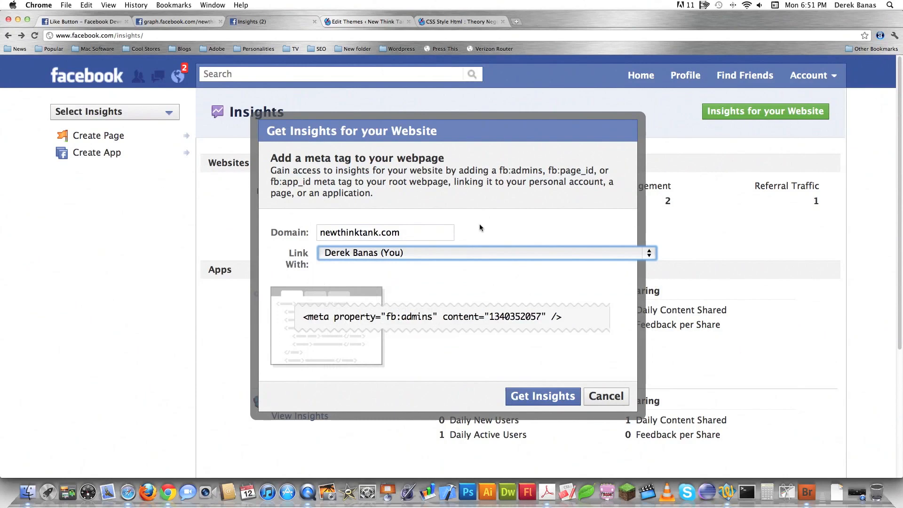
left_click(605, 396)
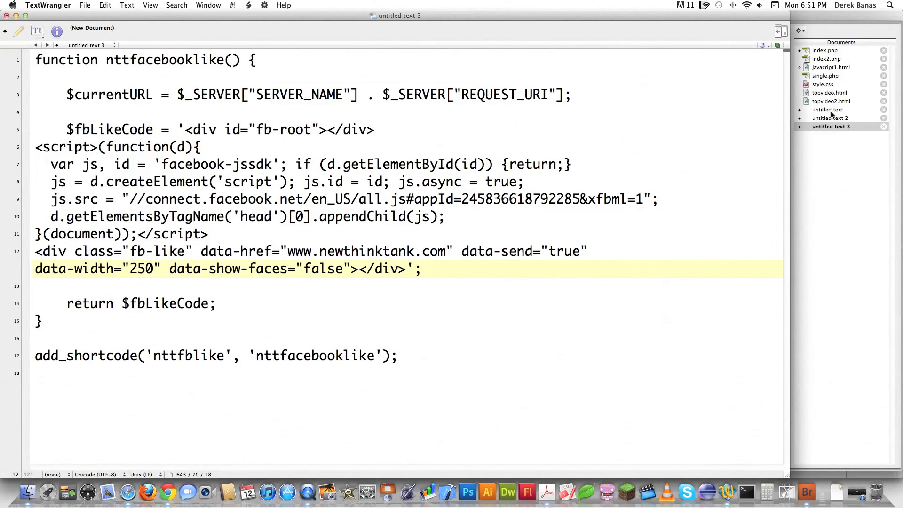
- Add the fb:admins meta tag on line 7 of the header document, then go back to the browser
left_click(829, 119)
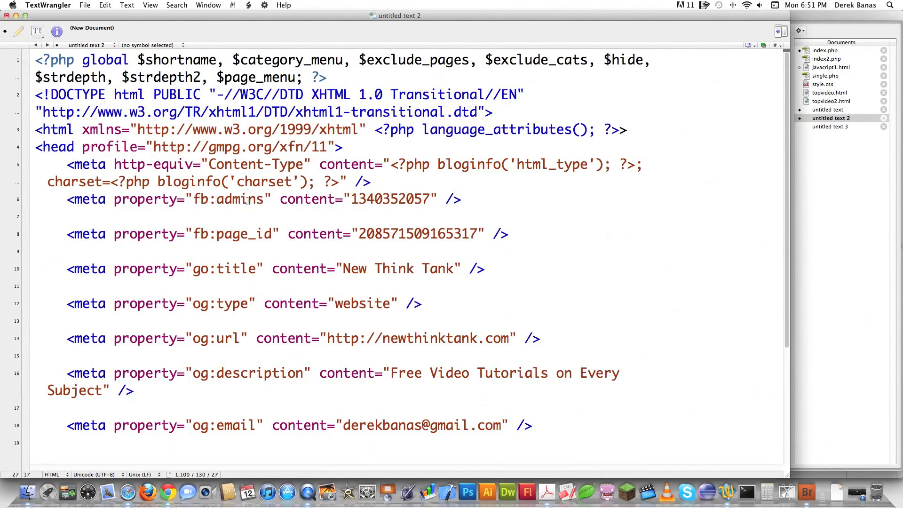
left_click(234, 216)
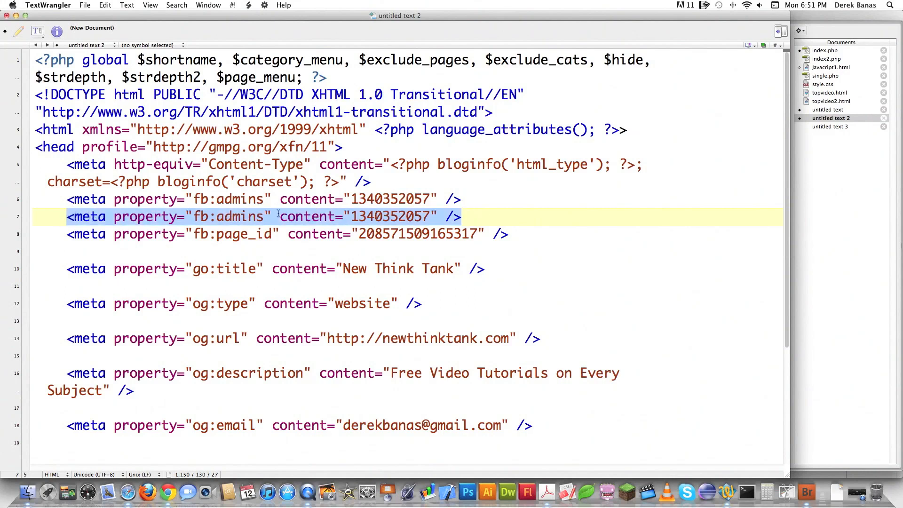
mouse_move(585, 260)
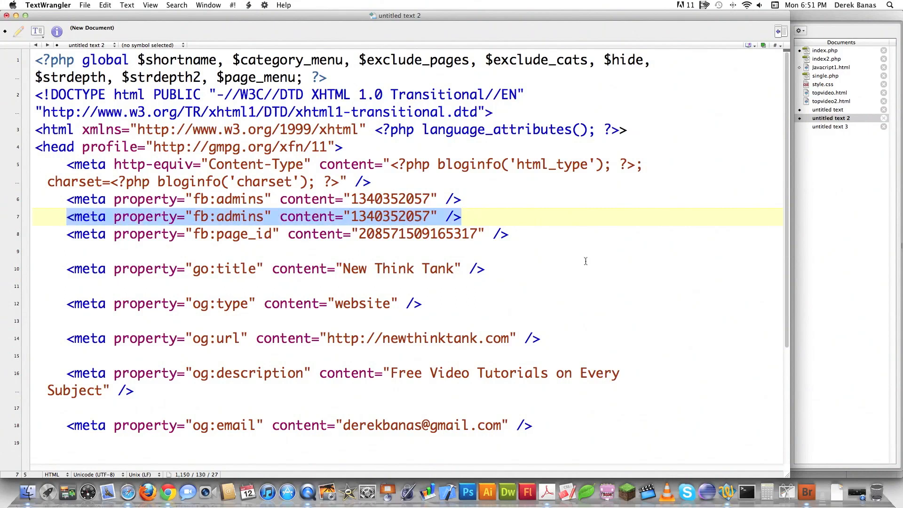
key("Delete")
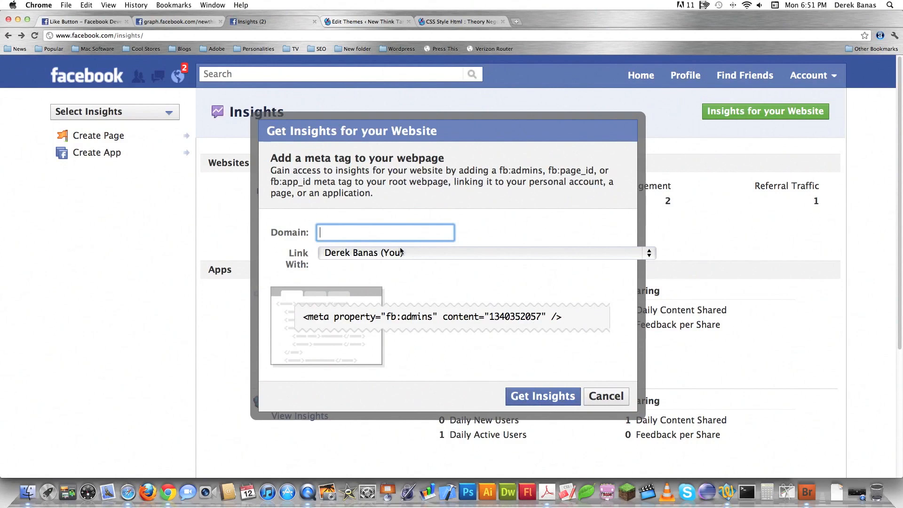
- Enter newthinktank.com in Domain and check the Link With account
type("newthinktank.com")
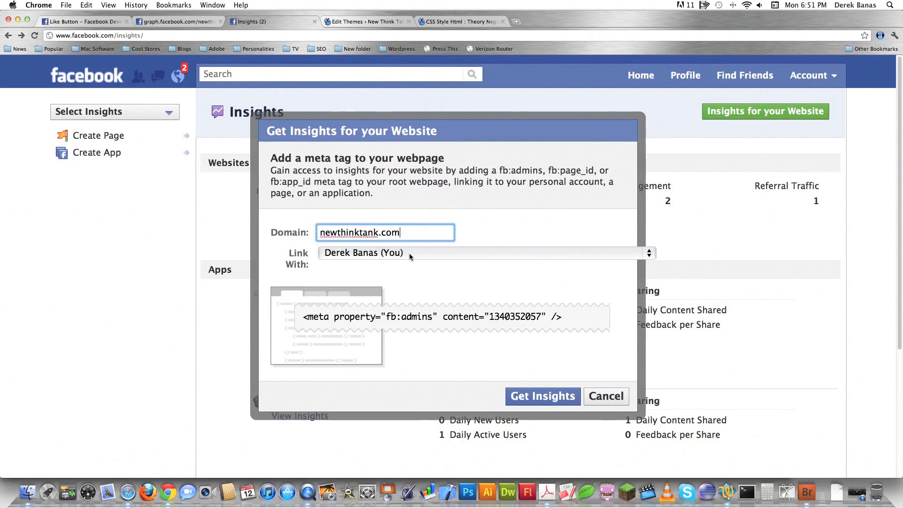
left_click(484, 252)
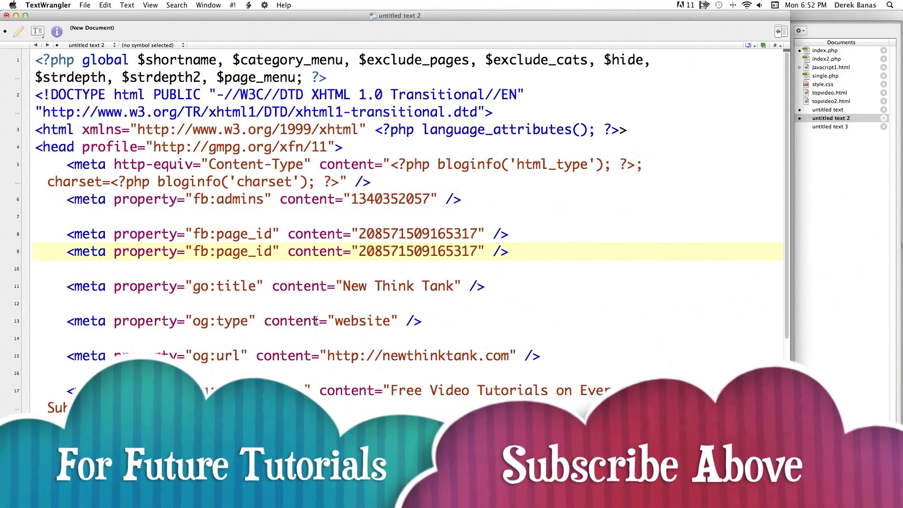
- Remove the duplicate fb:page_id line from the header document
left_click(506, 252)
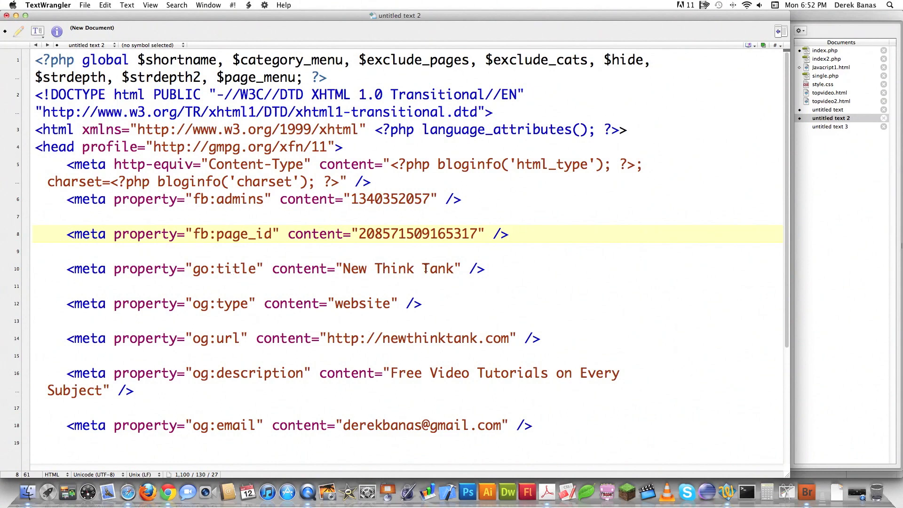
left_click(507, 235)
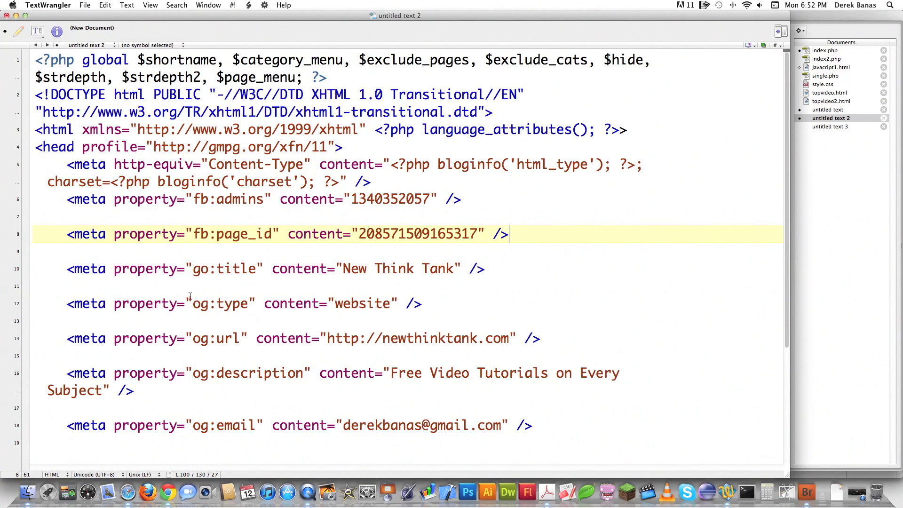
mouse_move(403, 322)
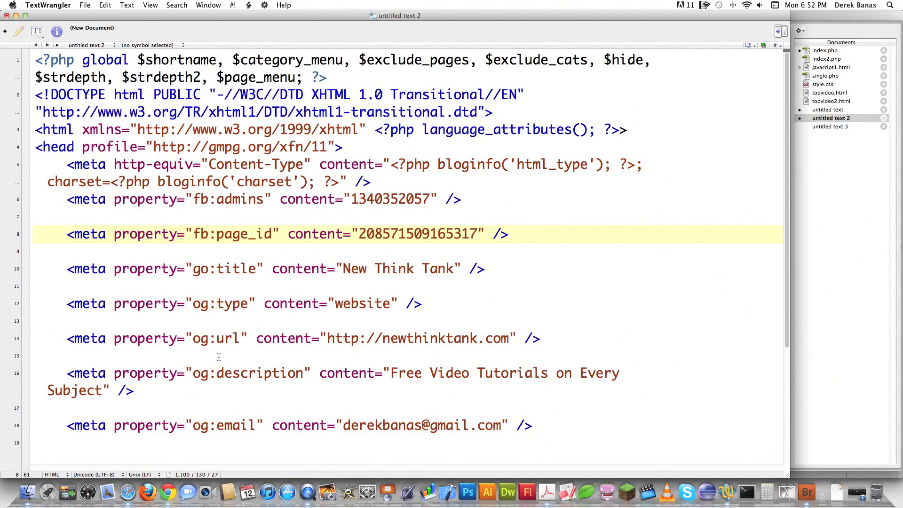
scroll("down", 3)
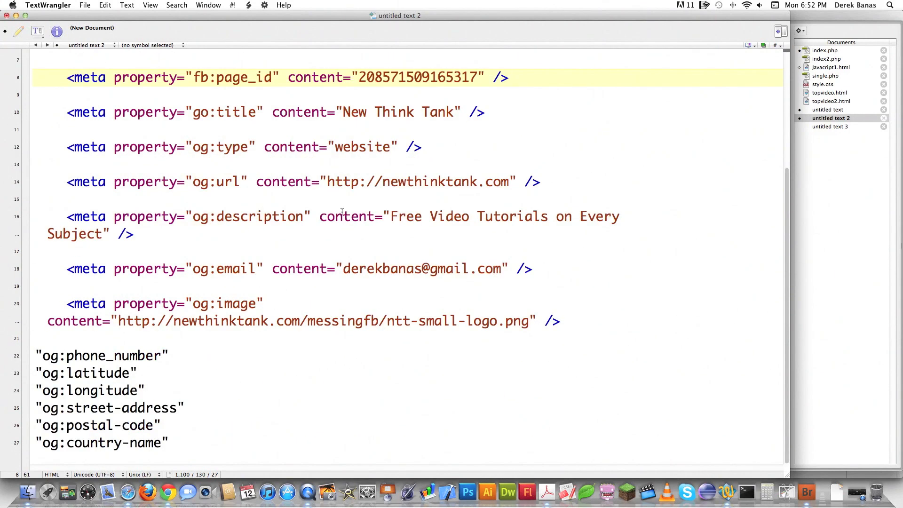
- Review the og:image tag and the list of optional og location and contact properties
left_click(509, 77)
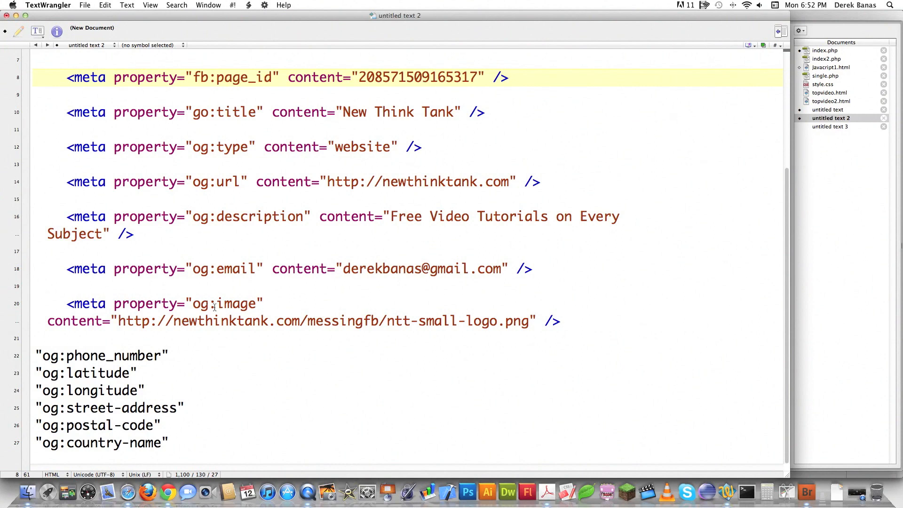
left_click(509, 77)
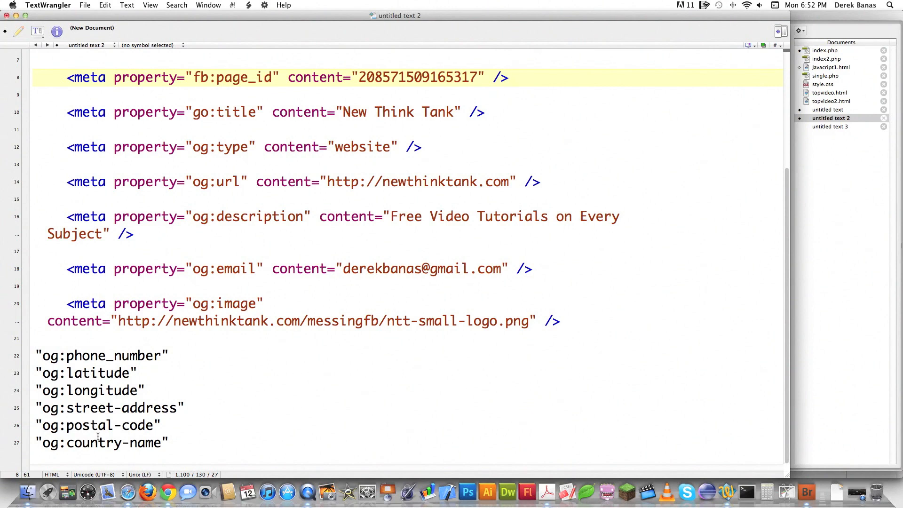
left_click(509, 77)
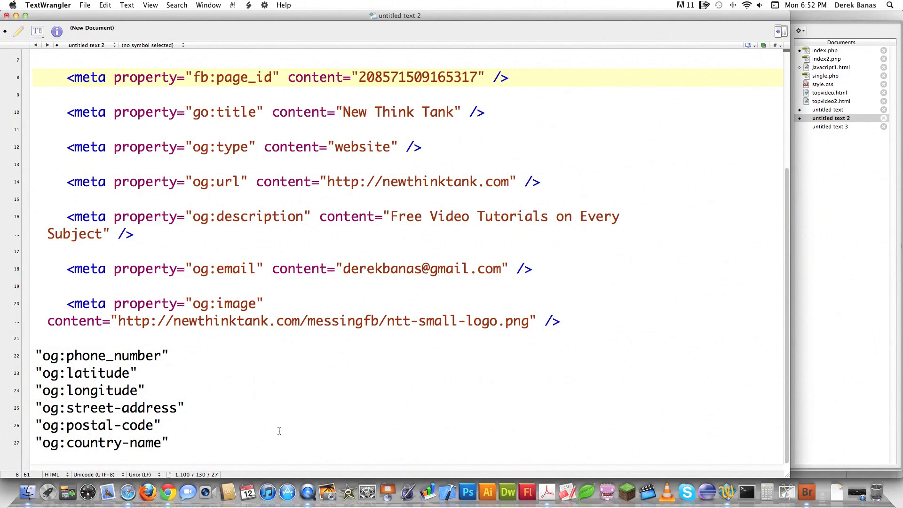
mouse_move(620, 413)
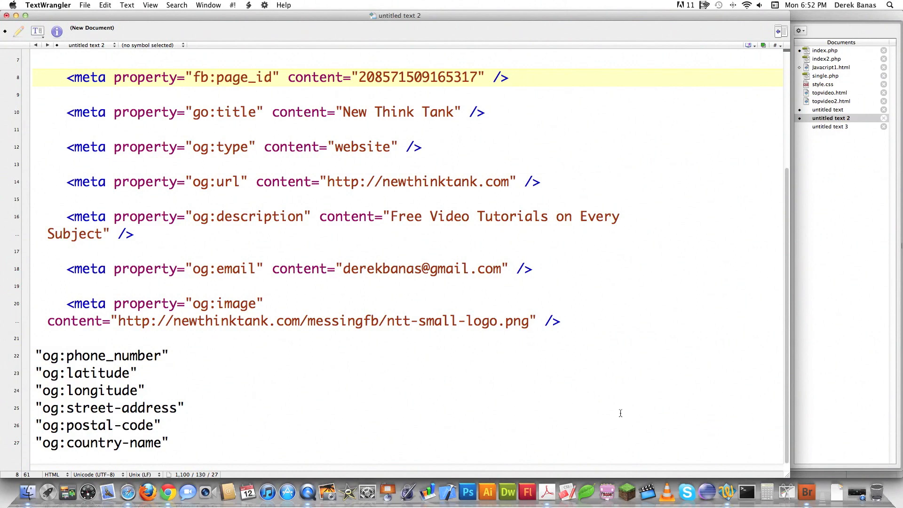
left_click(507, 77)
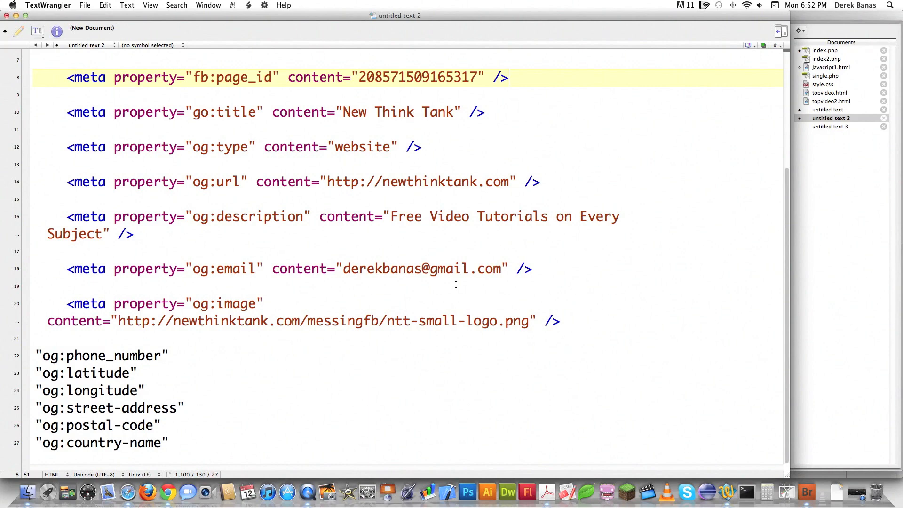